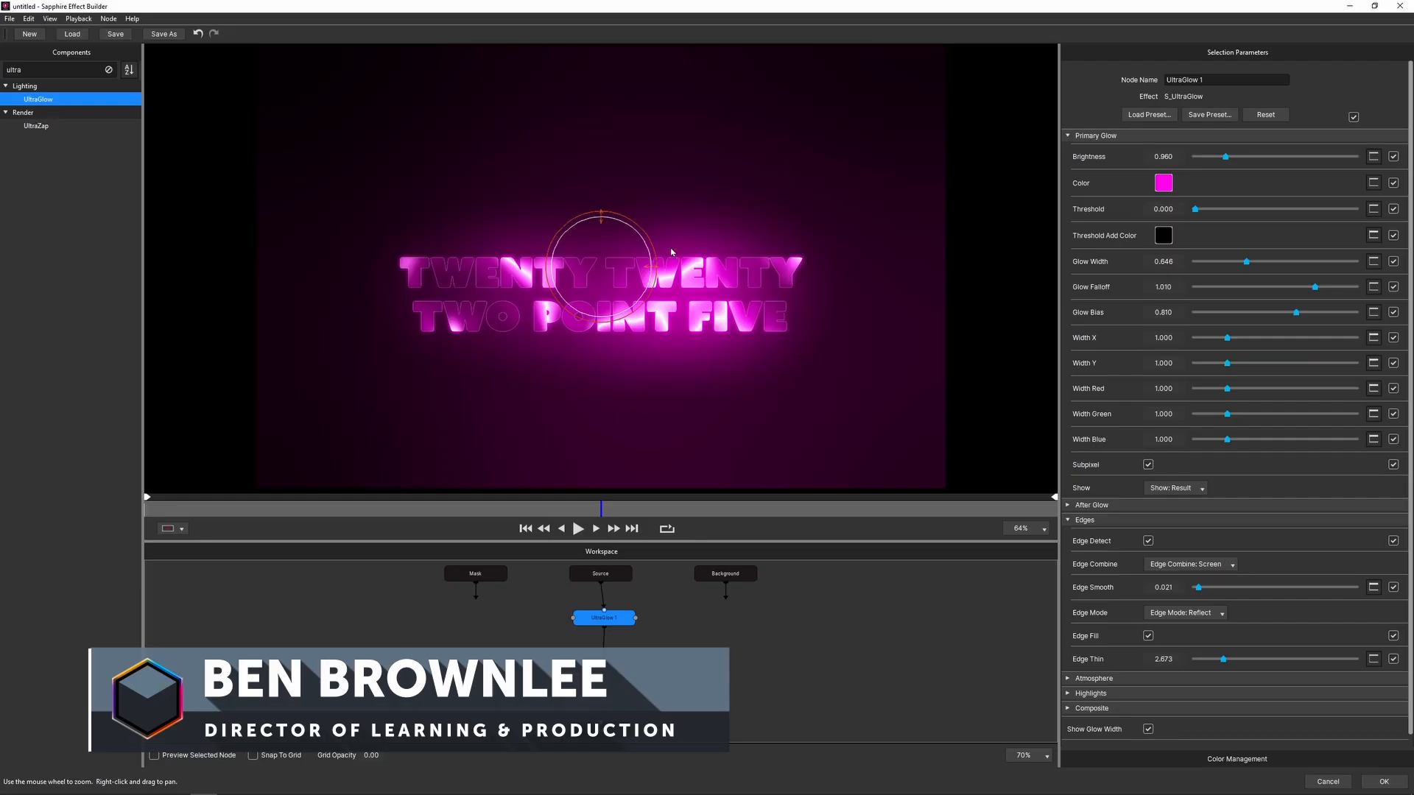
Exit the Effect Builder via the View menu, returning to the white-title Photoshop layout.
left_click(50, 18)
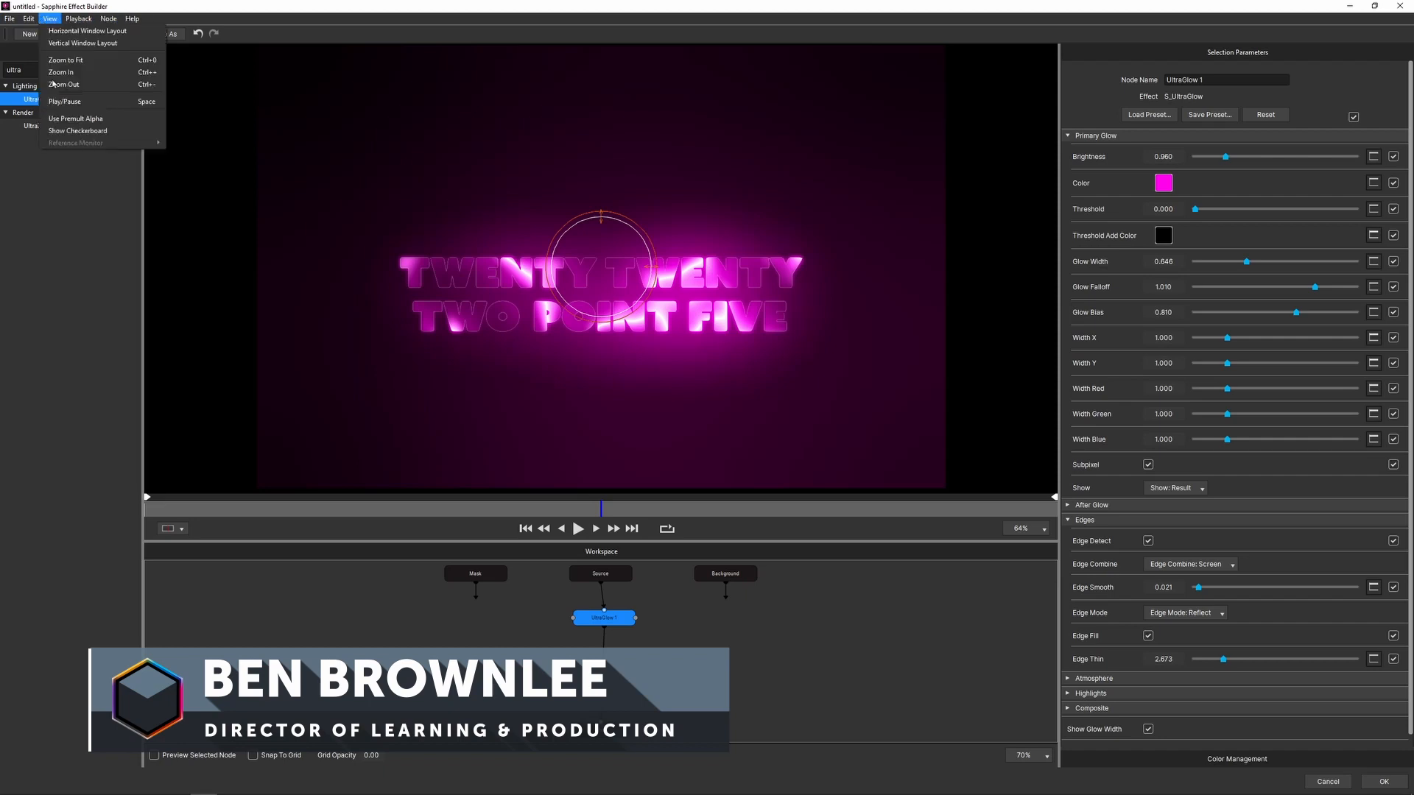
left_click(78, 130)
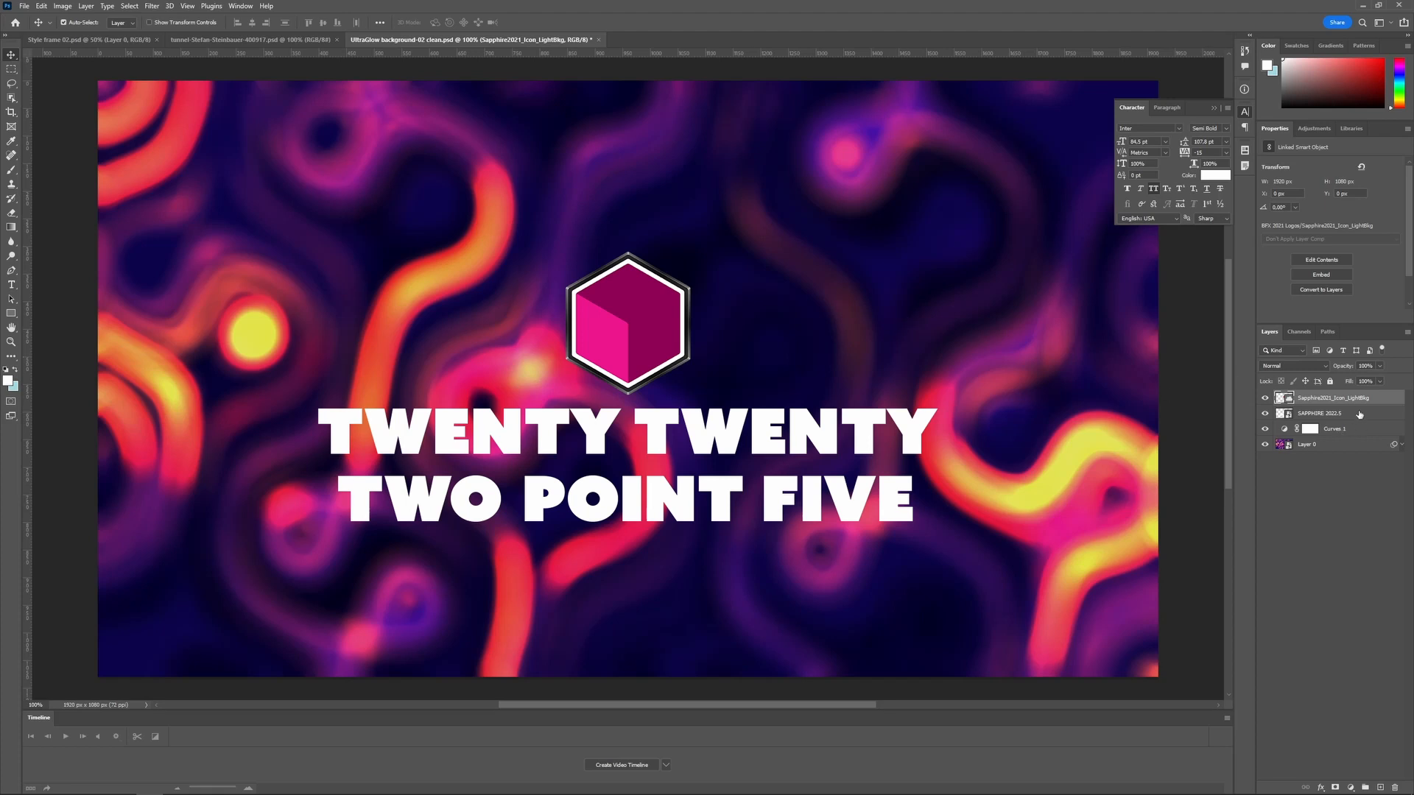
Launch Filter > Boris FX > Sapphire on the selected SAPPHIRE 2022.5 text layer.
left_click(1321, 413)
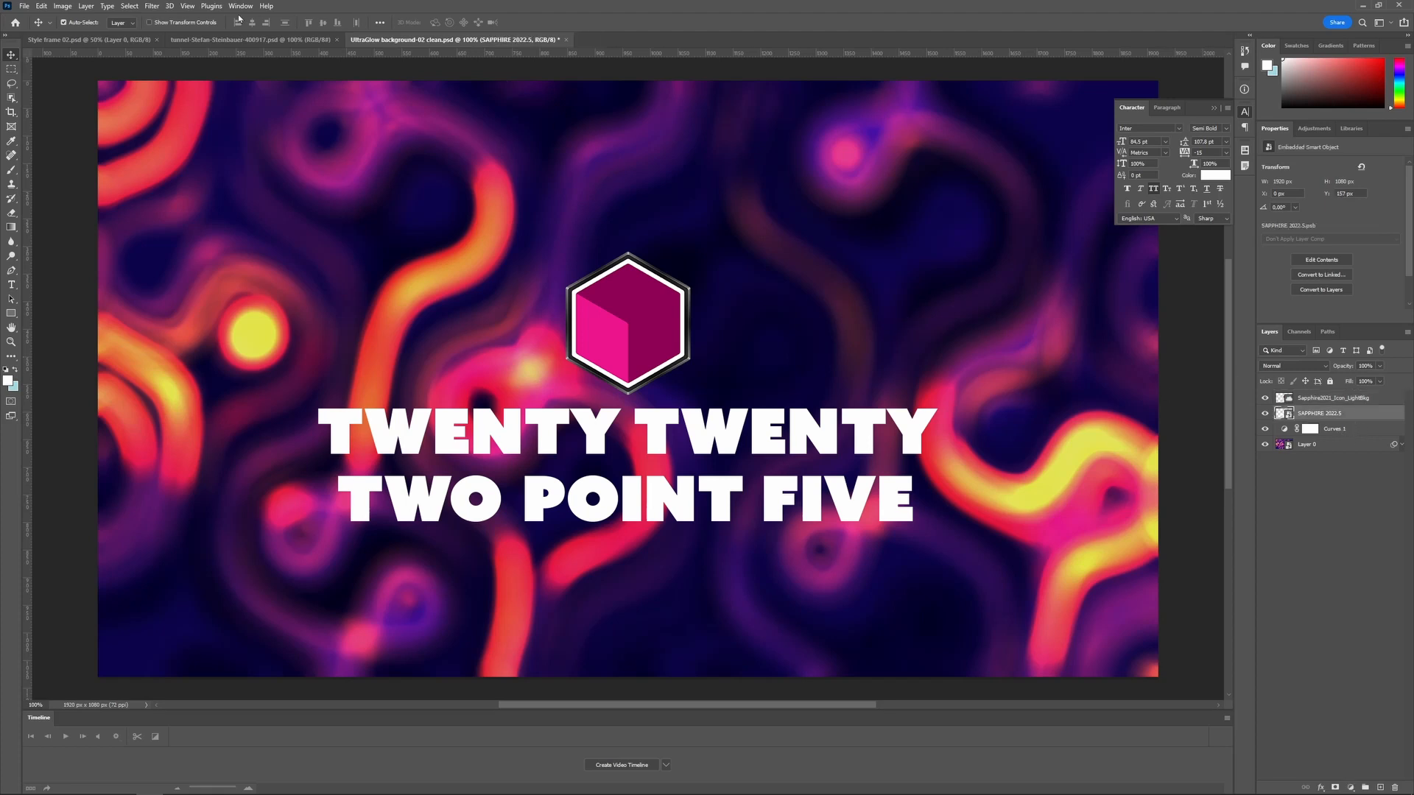
left_click(152, 6)
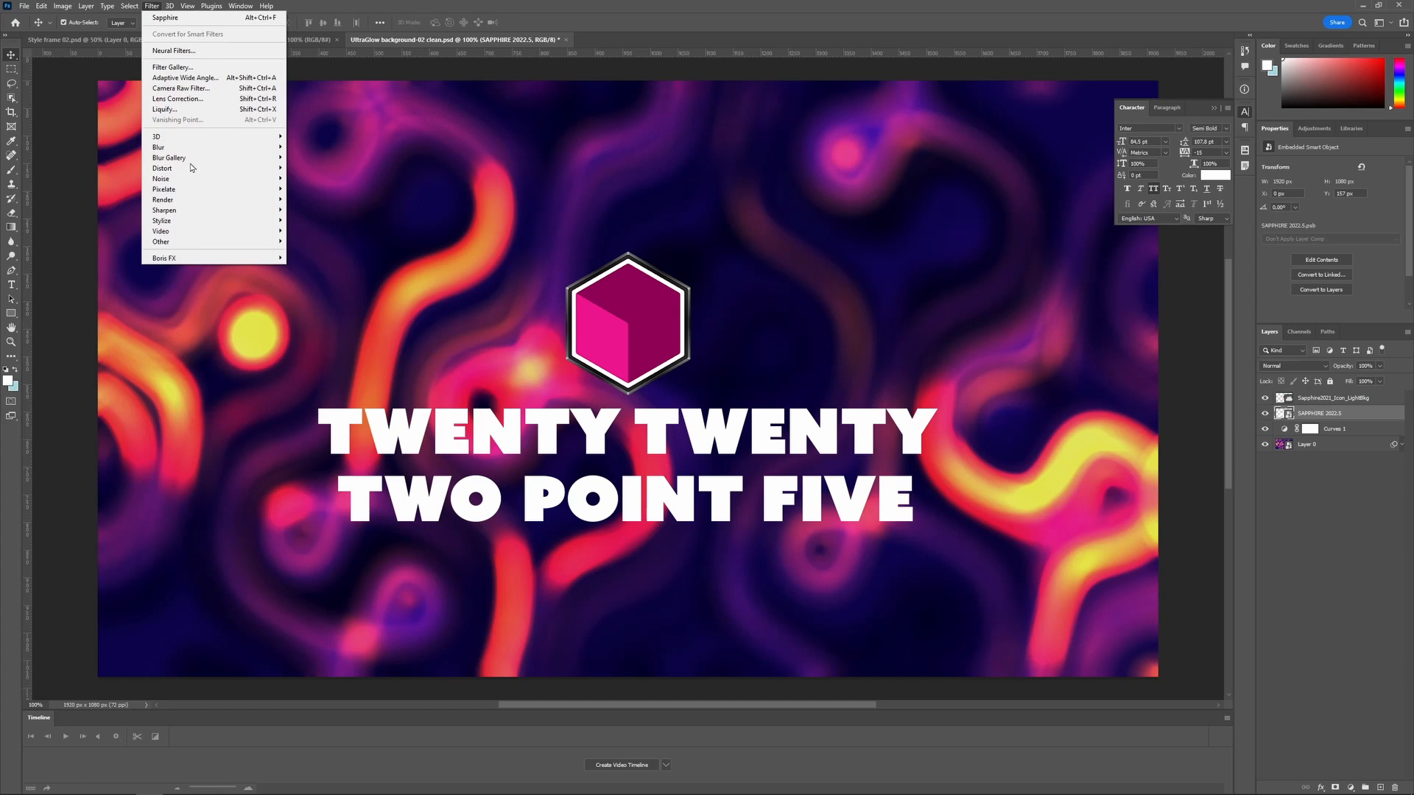
mouse_move(164, 258)
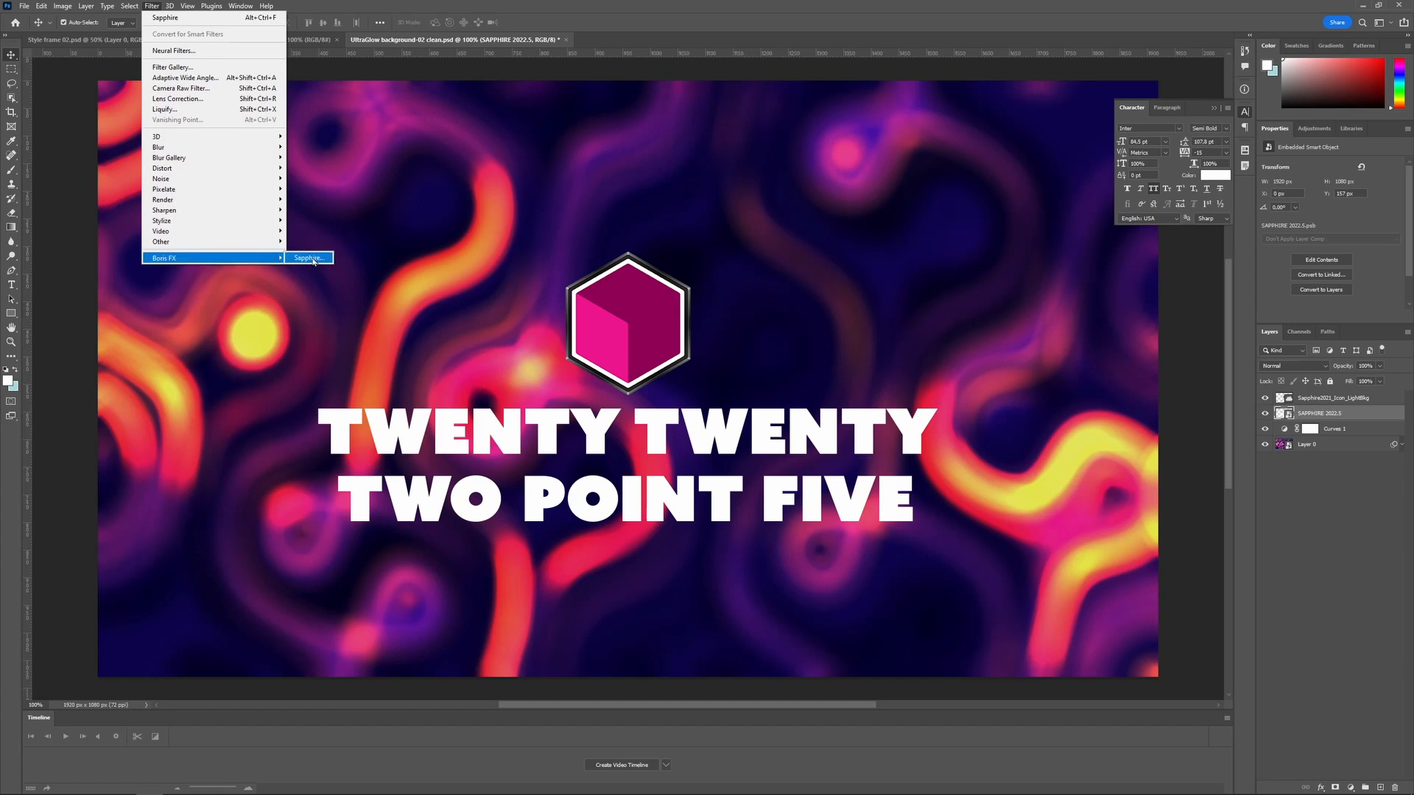
left_click(308, 258)
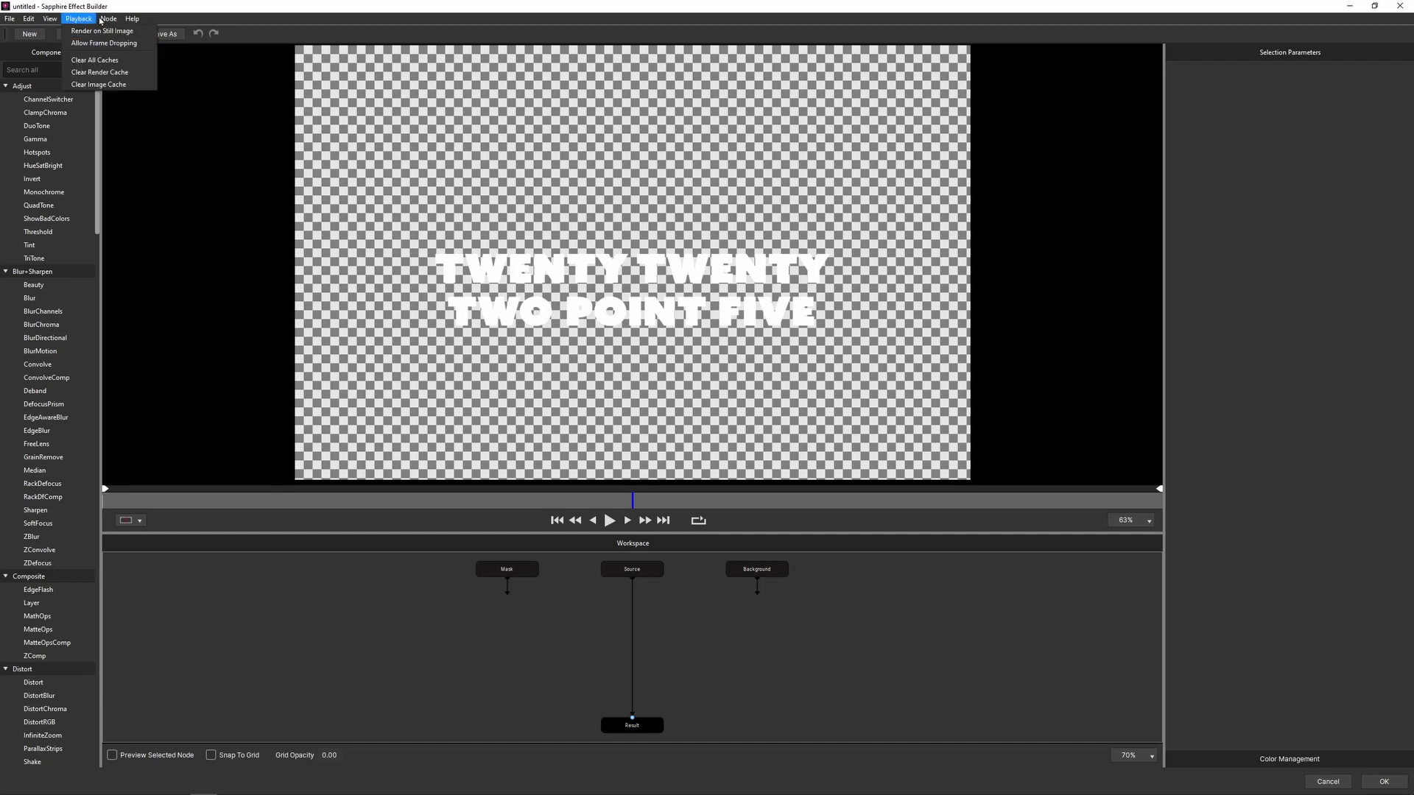
Turn off Show Checkerboard, bring up the UltraGlow node's parameters and its preset browser.
left_click(51, 18)
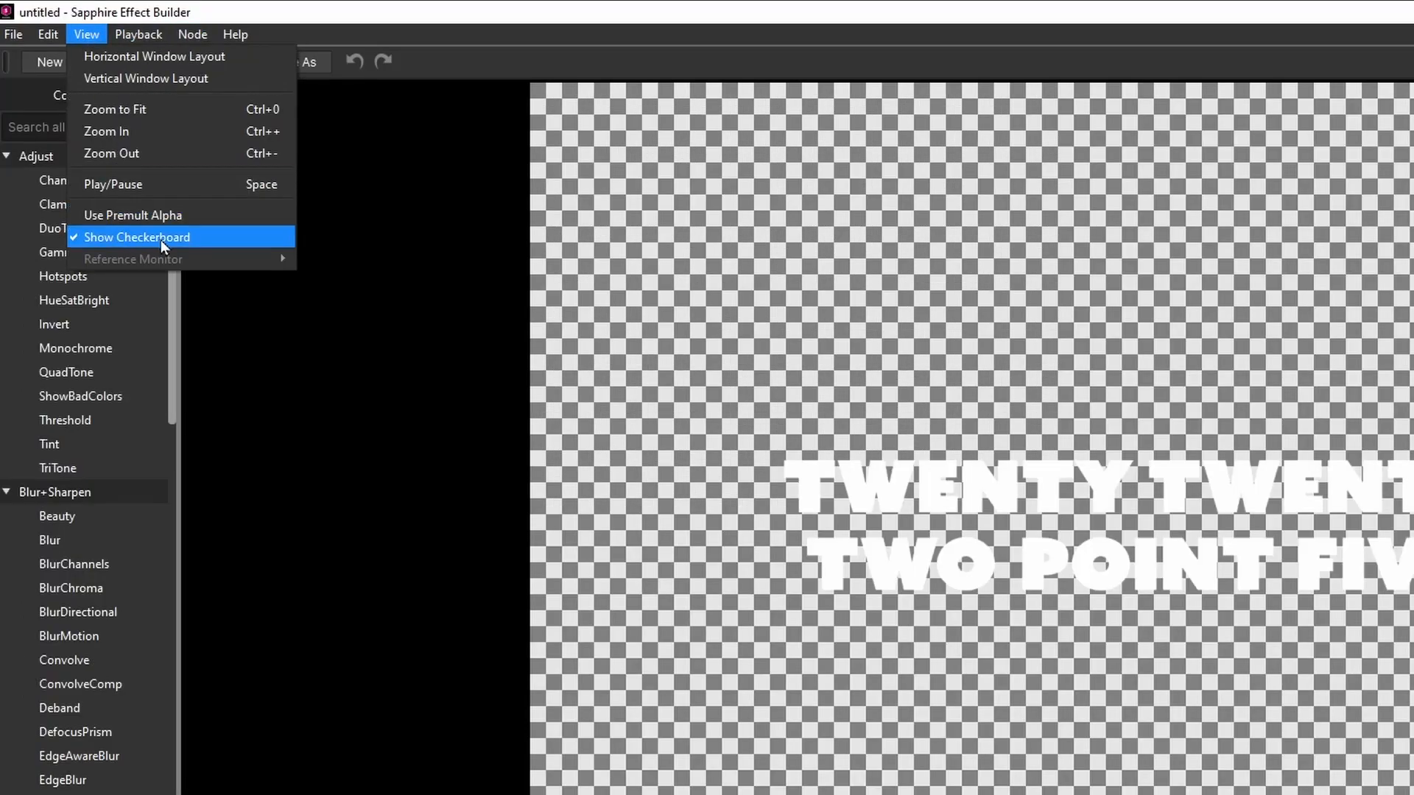
left_click(137, 237)
type("ultra")
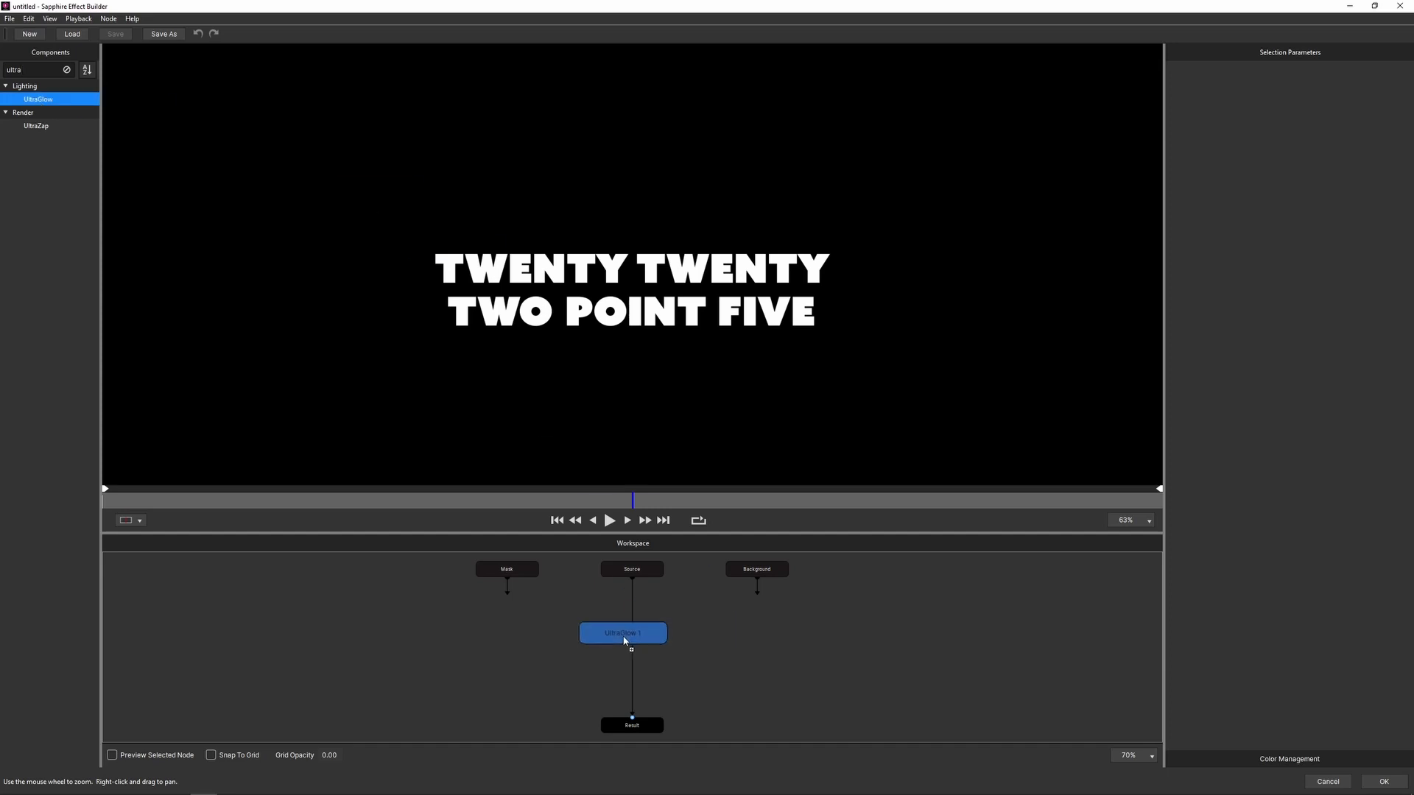
double_click(621, 632)
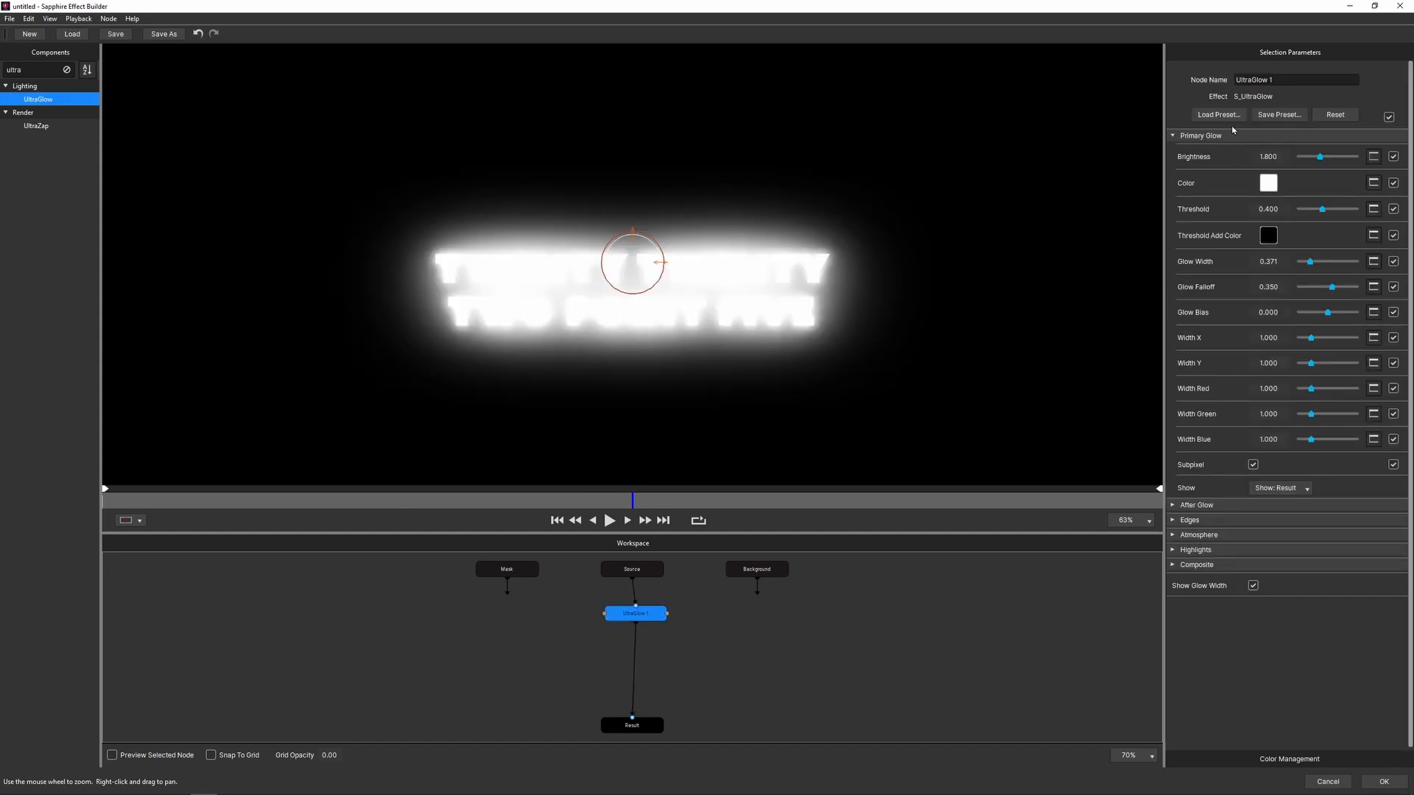
left_click(1218, 115)
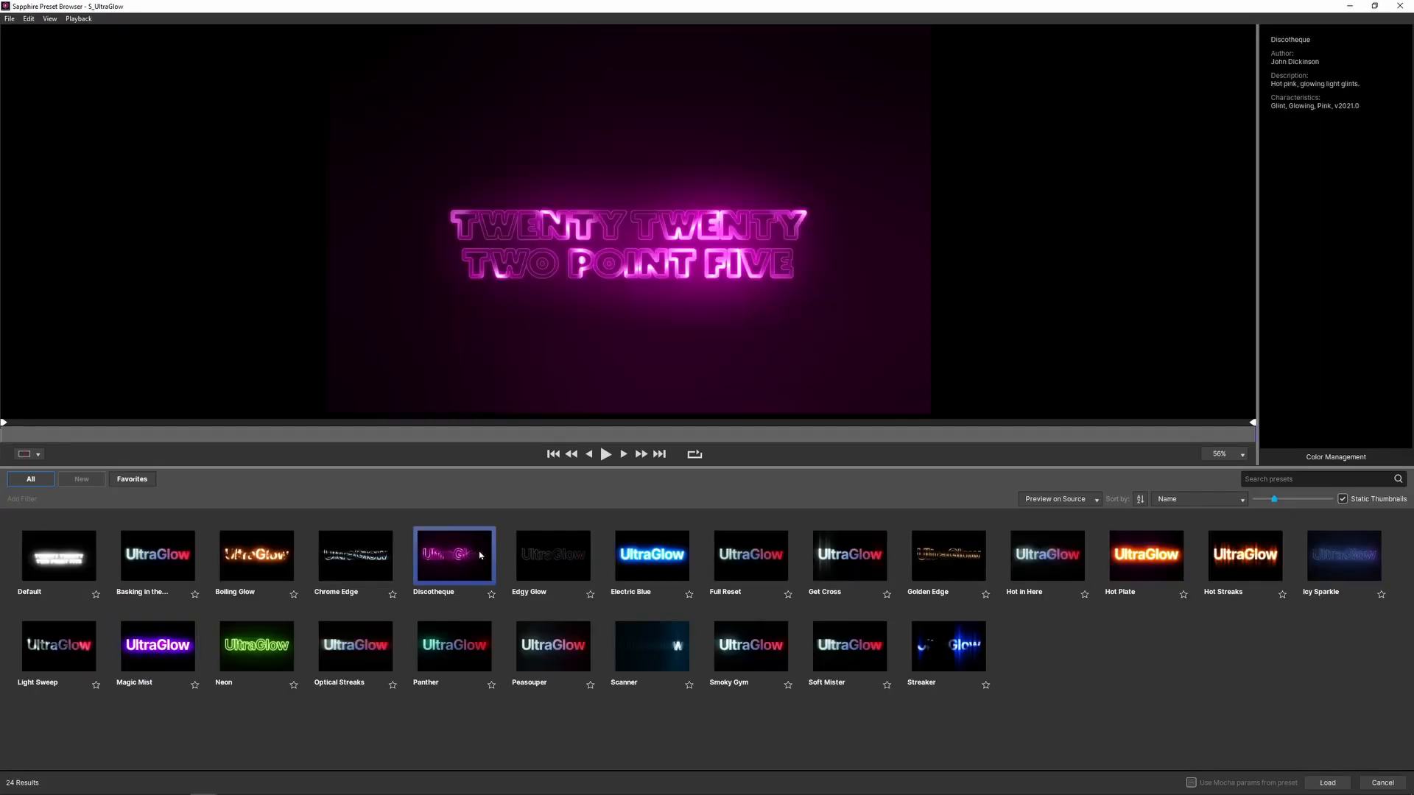
Load the Discotheque preset, set Edge Combine to Screen, and re-enable Show Checkerboard.
left_click(1325, 782)
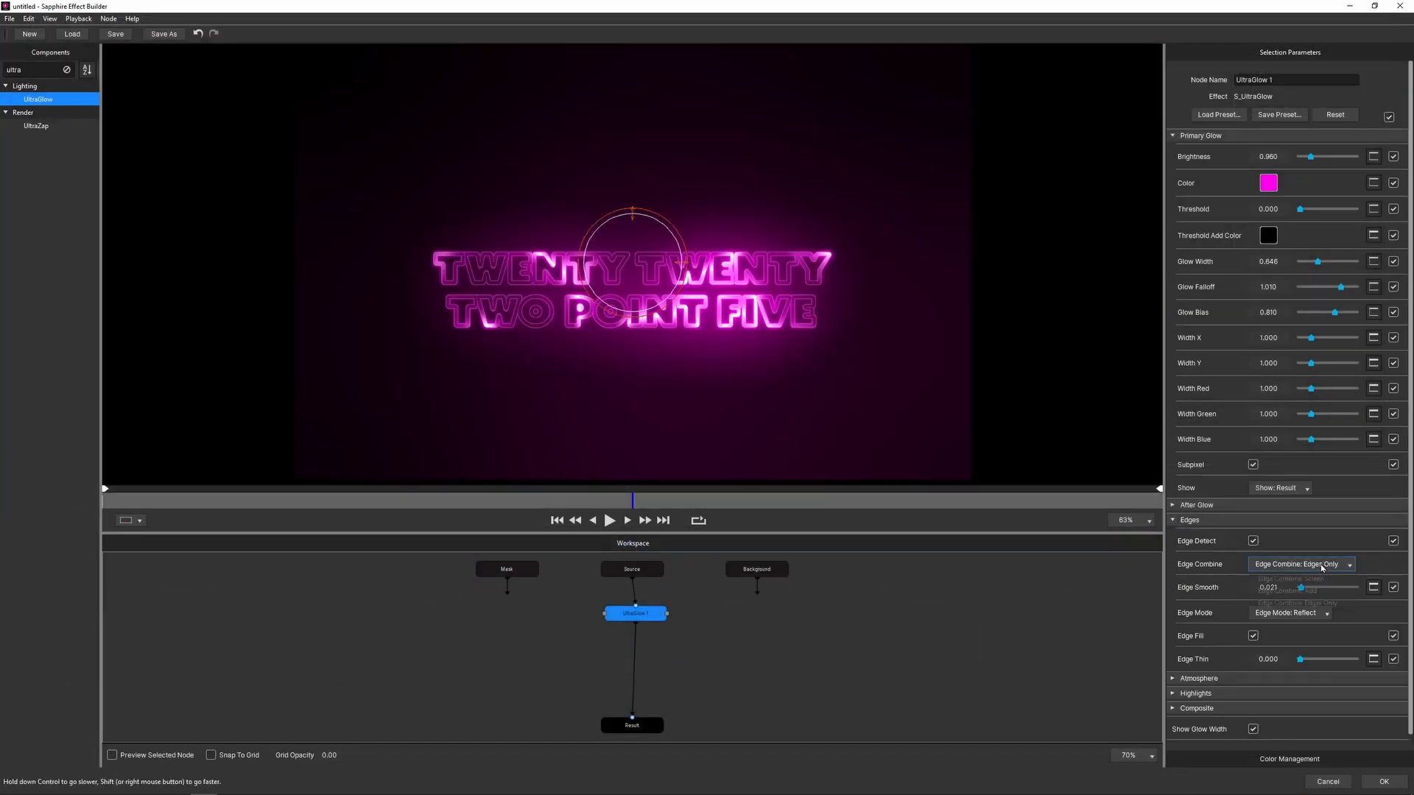
left_click(1300, 564)
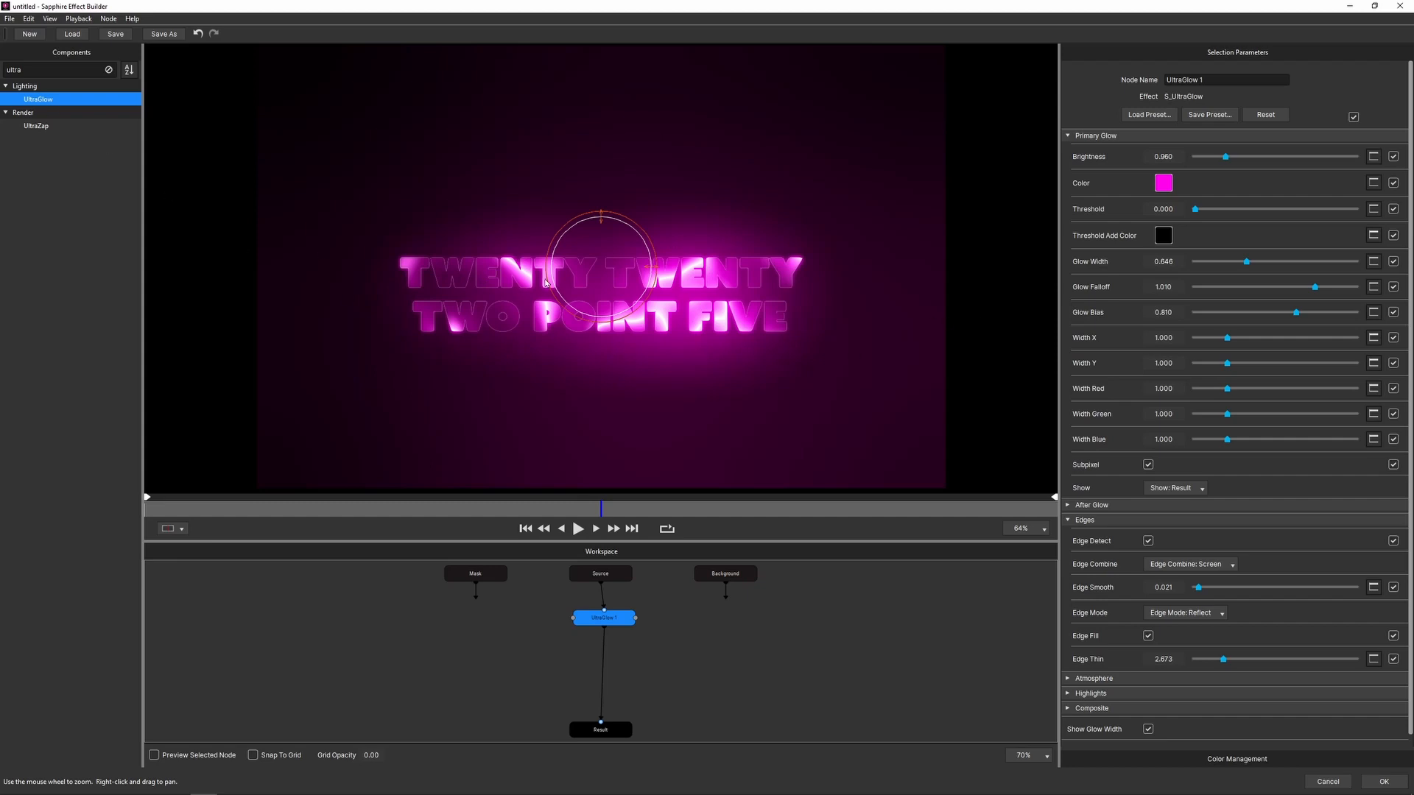
left_click(50, 18)
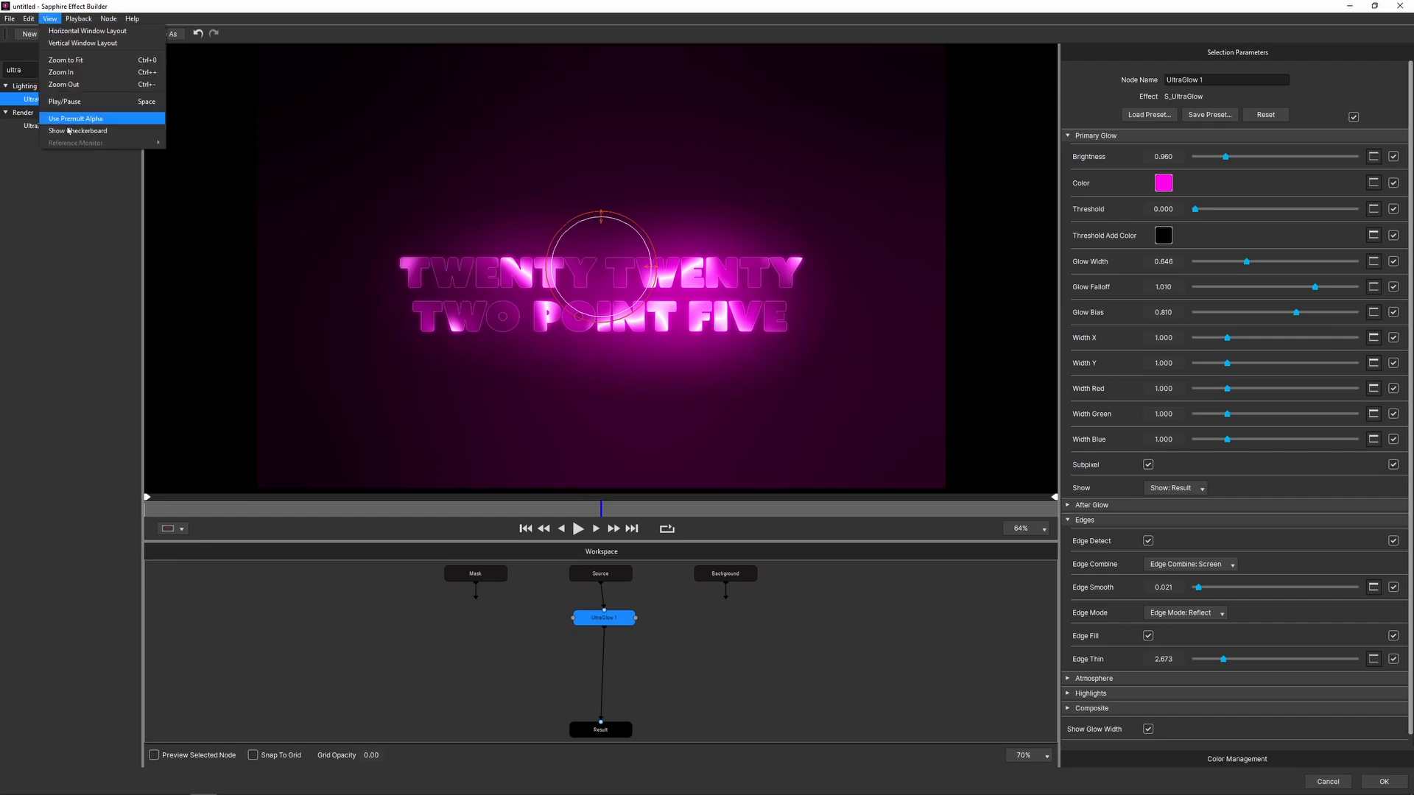
left_click(80, 131)
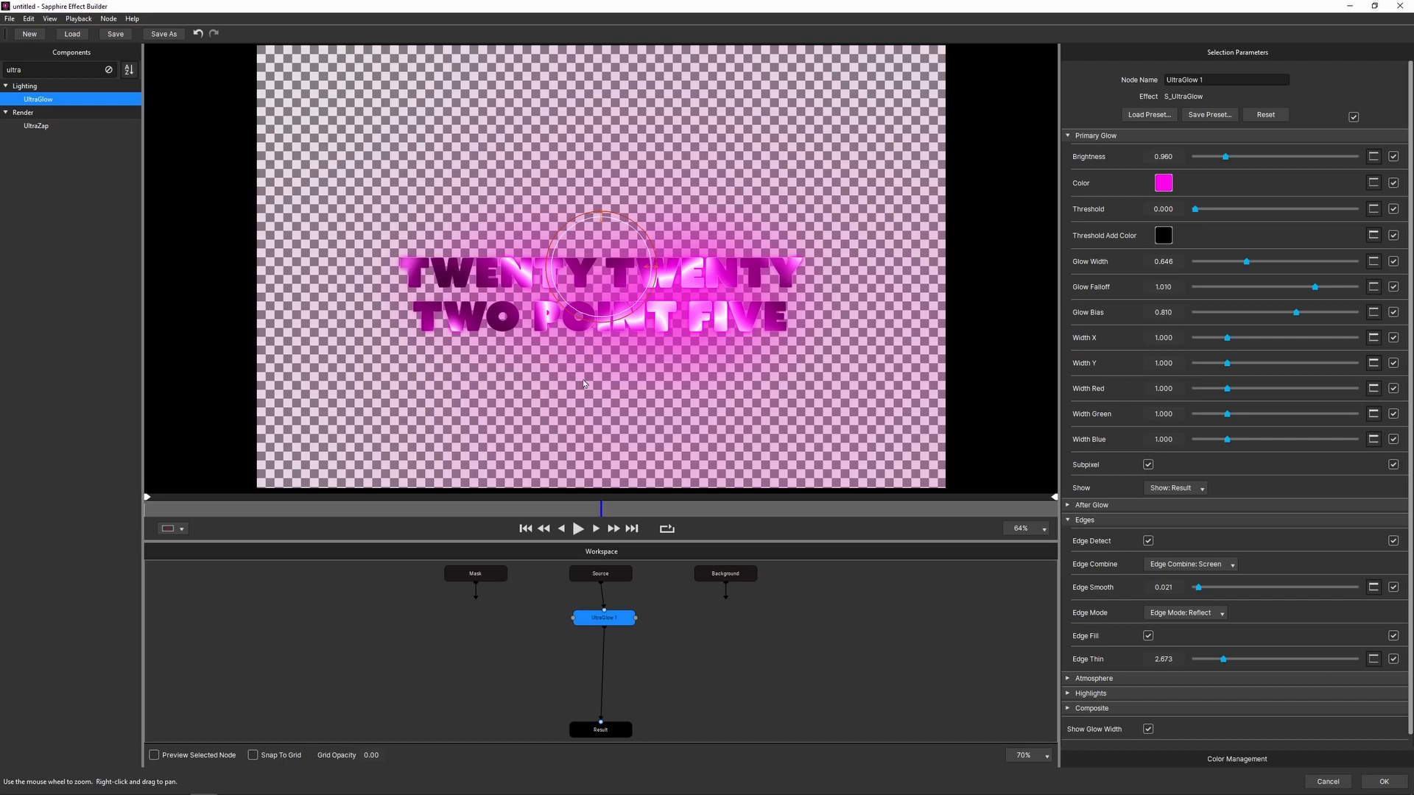
mouse_move(1110, 649)
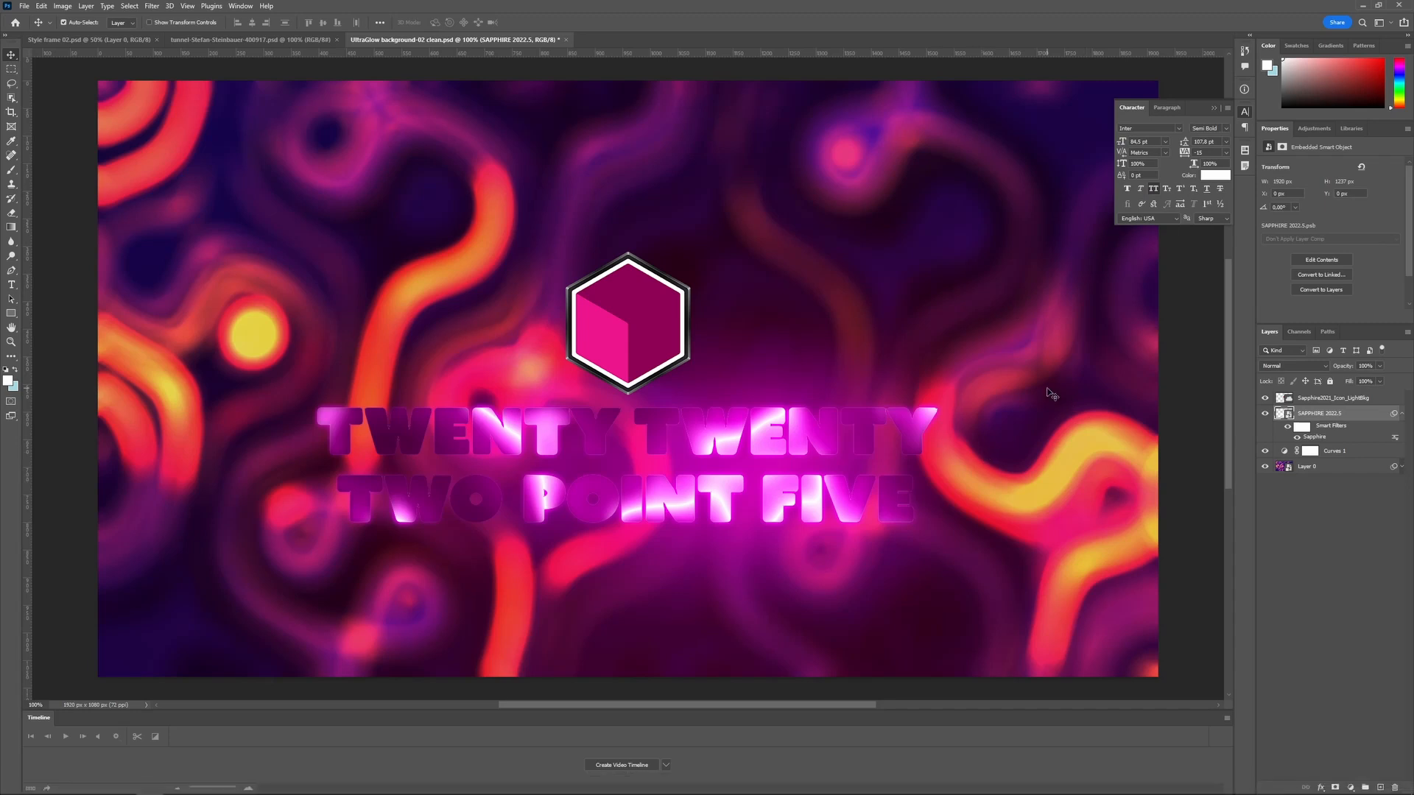
mouse_move(1110, 487)
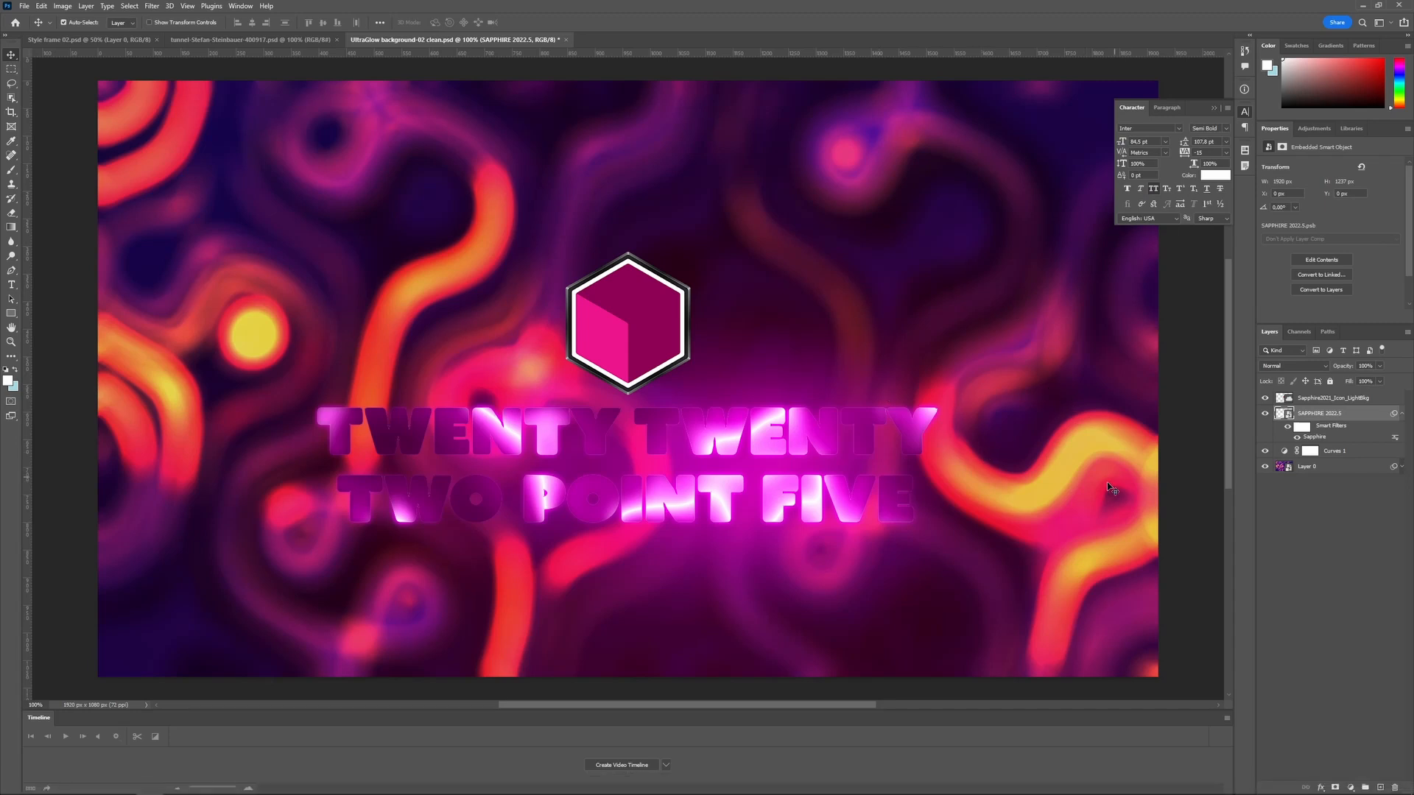
mouse_move(961, 518)
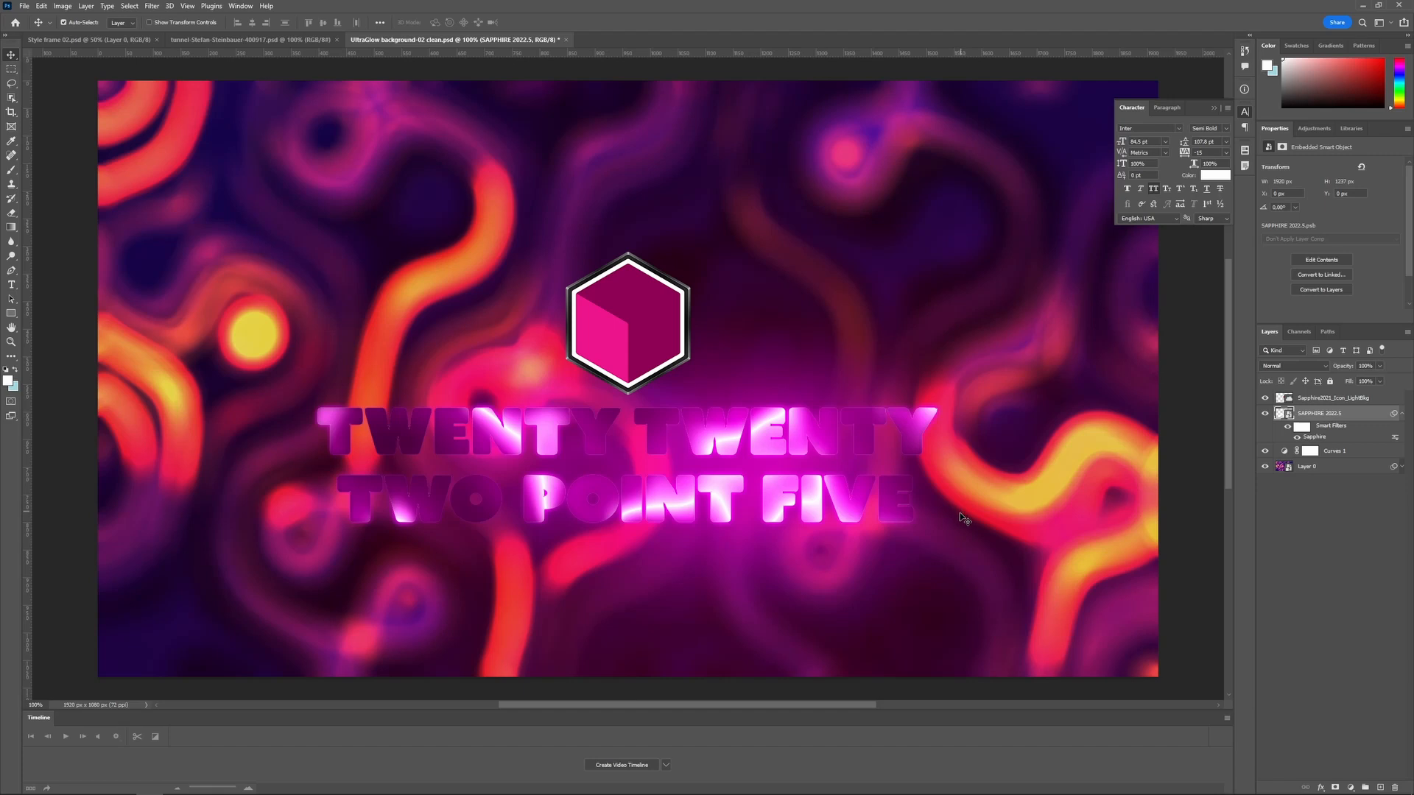
mouse_move(1301, 452)
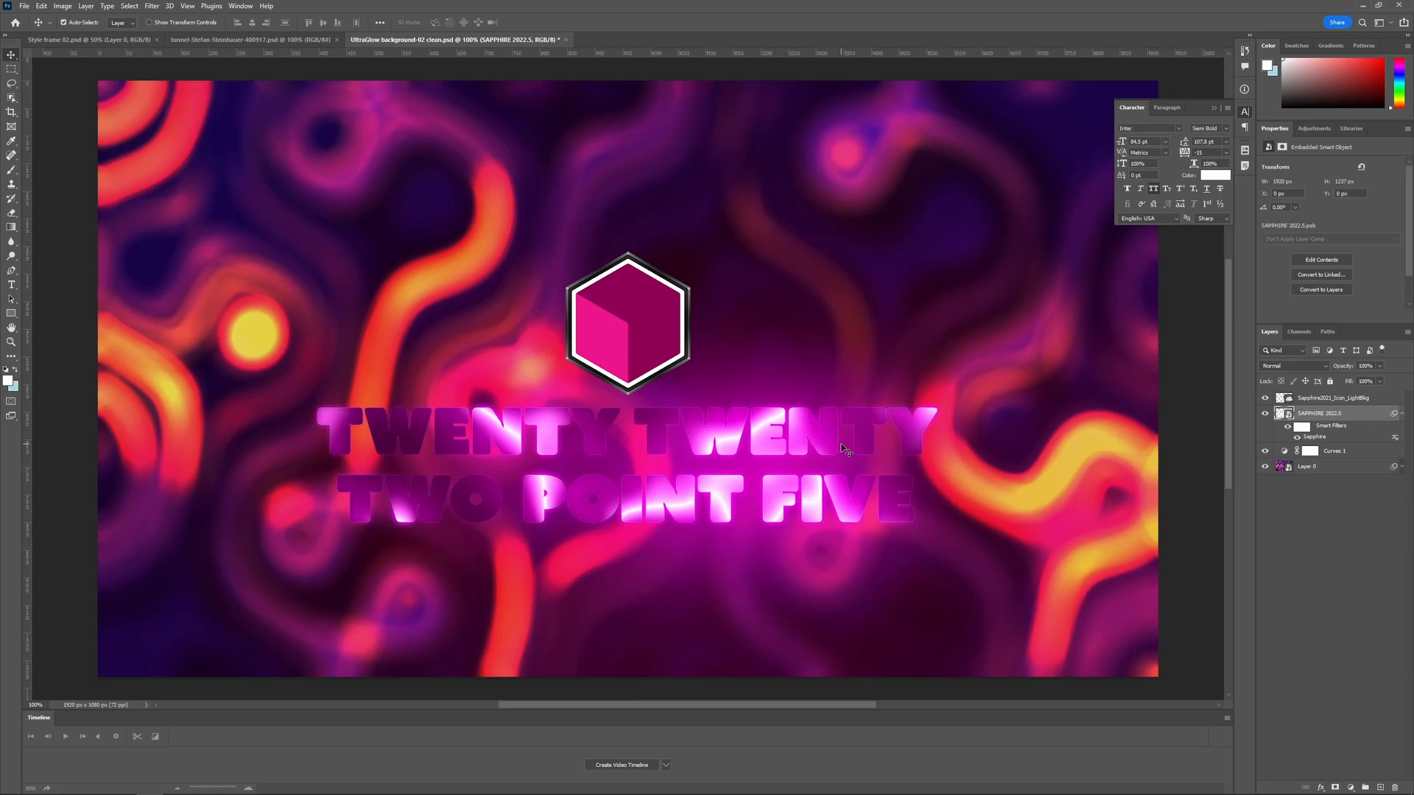
mouse_move(1234, 603)
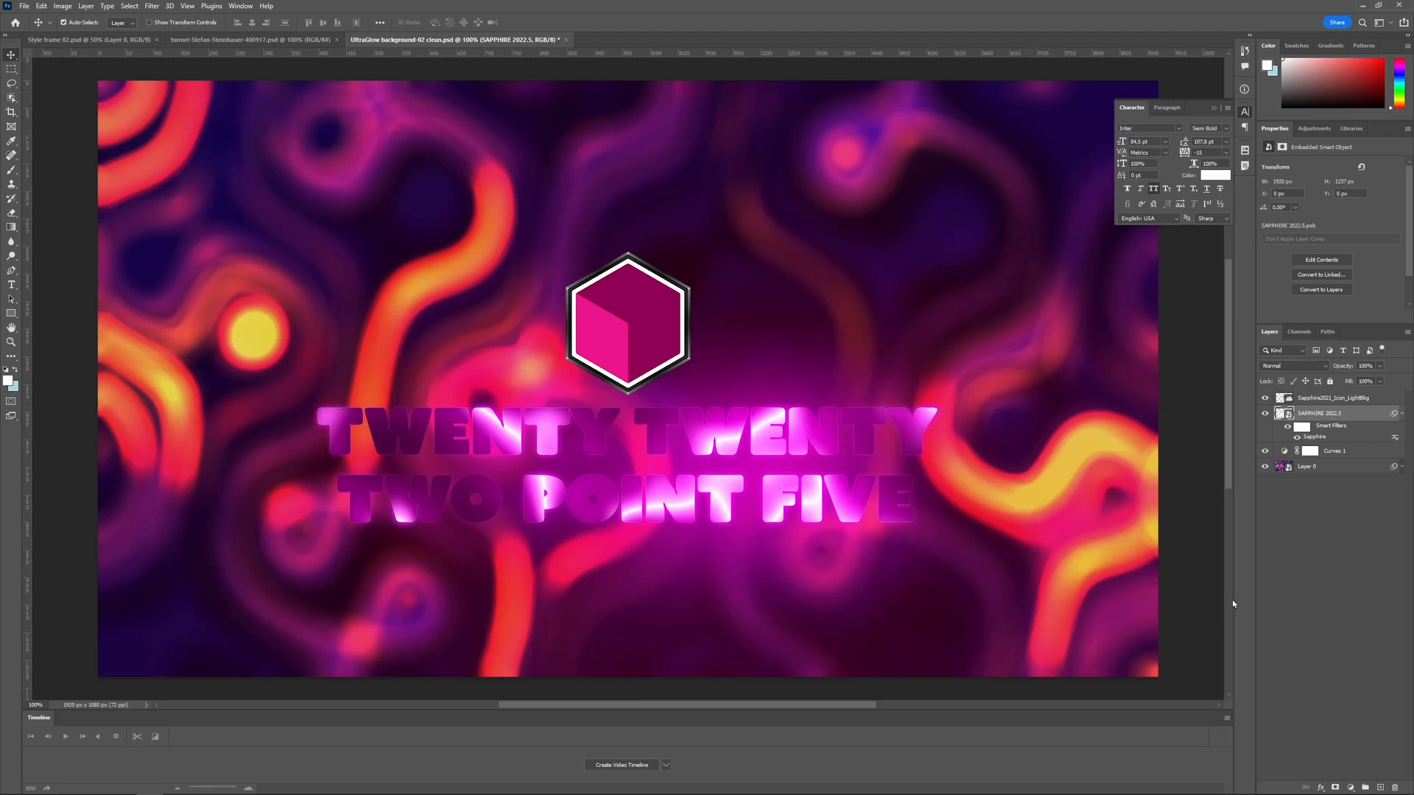
mouse_move(1232, 596)
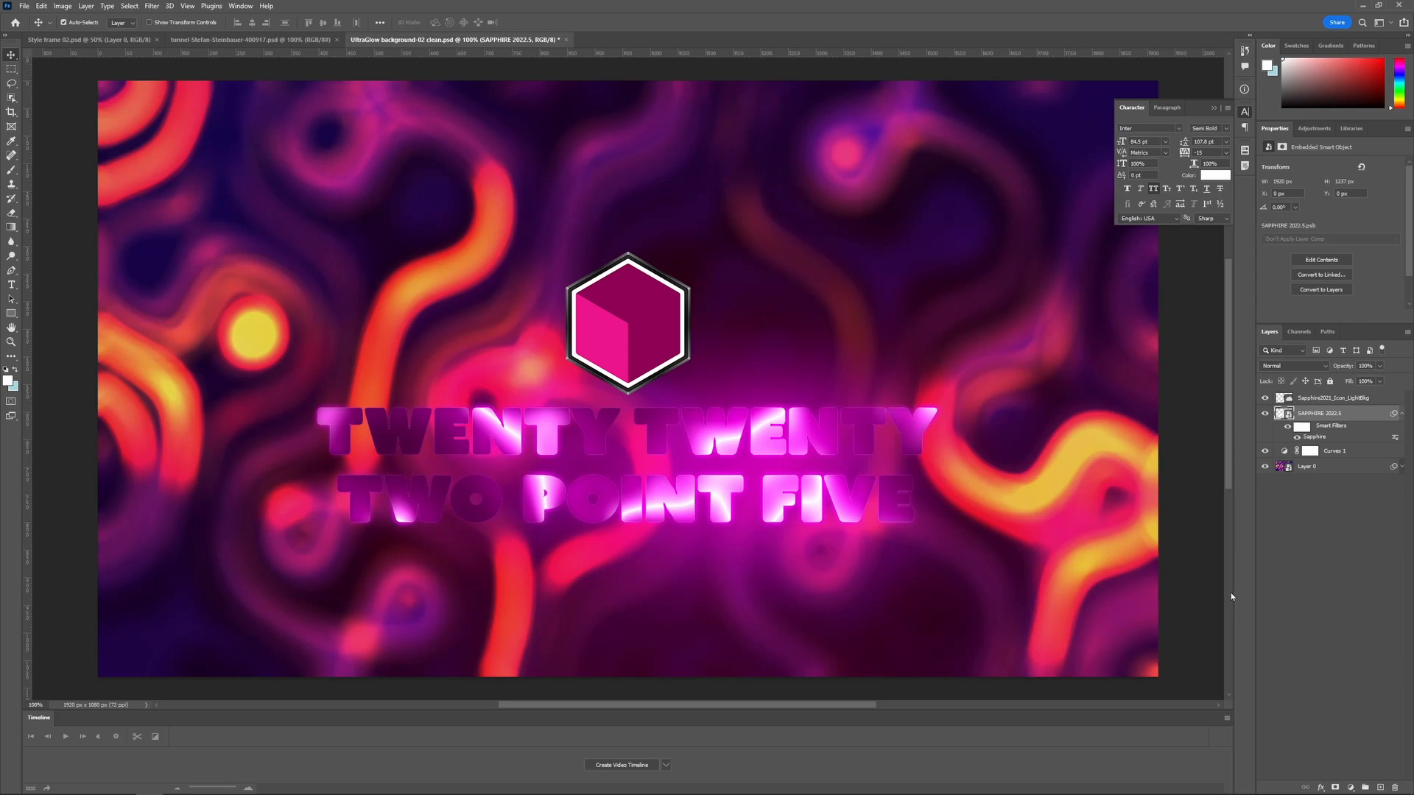
mouse_move(1293, 436)
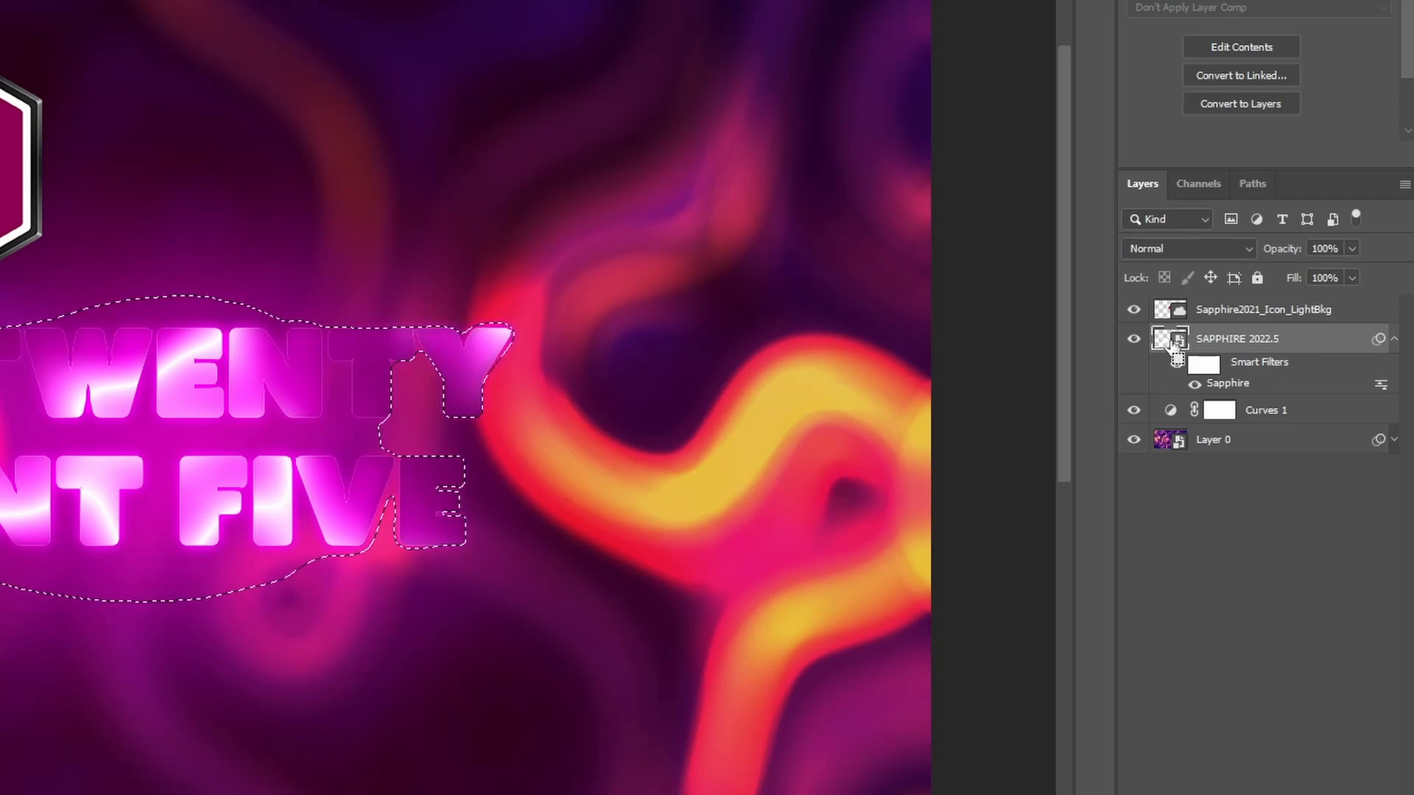
Add a layer mask from the active text-alpha selection to the SAPPHIRE 2022.5 glow layer.
left_click(1175, 362)
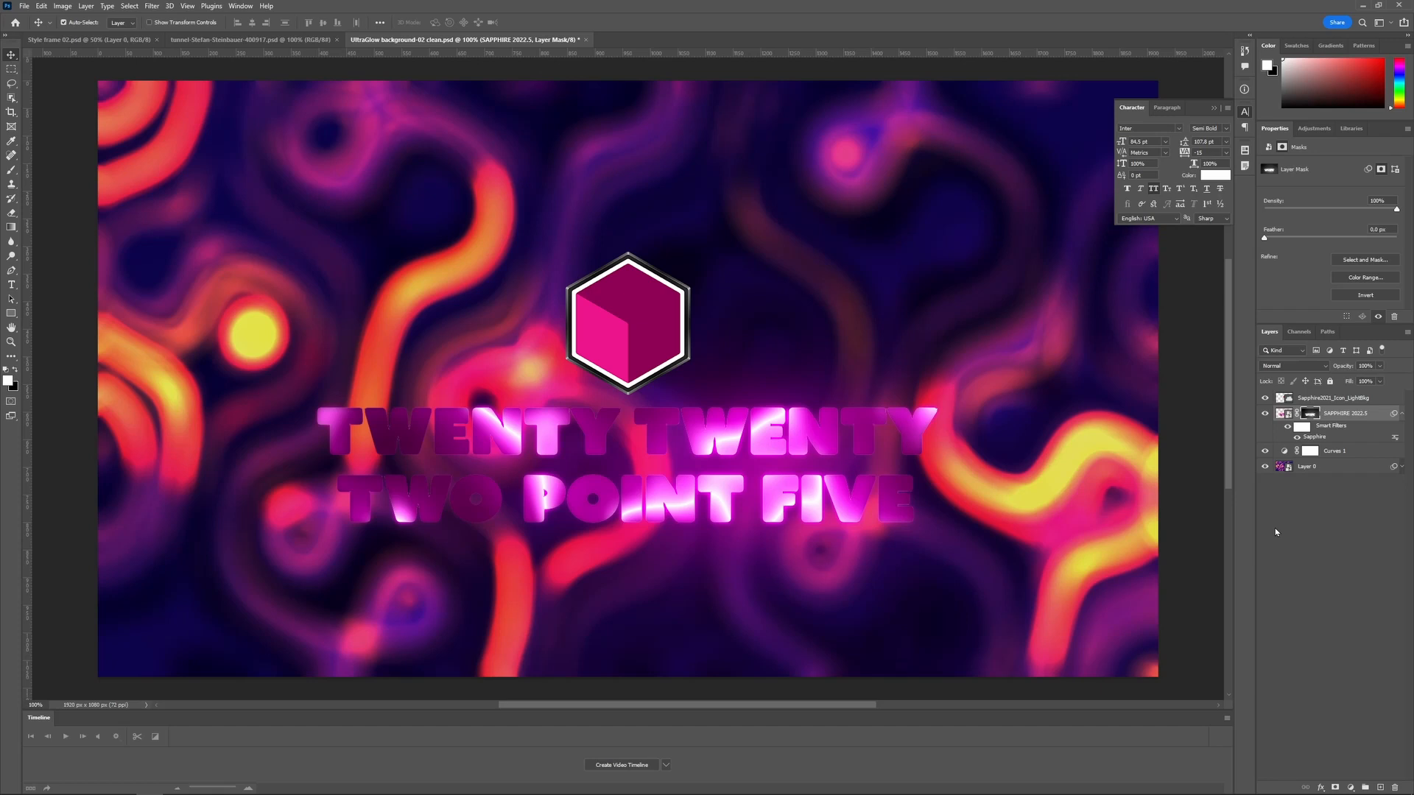
mouse_move(710, 6)
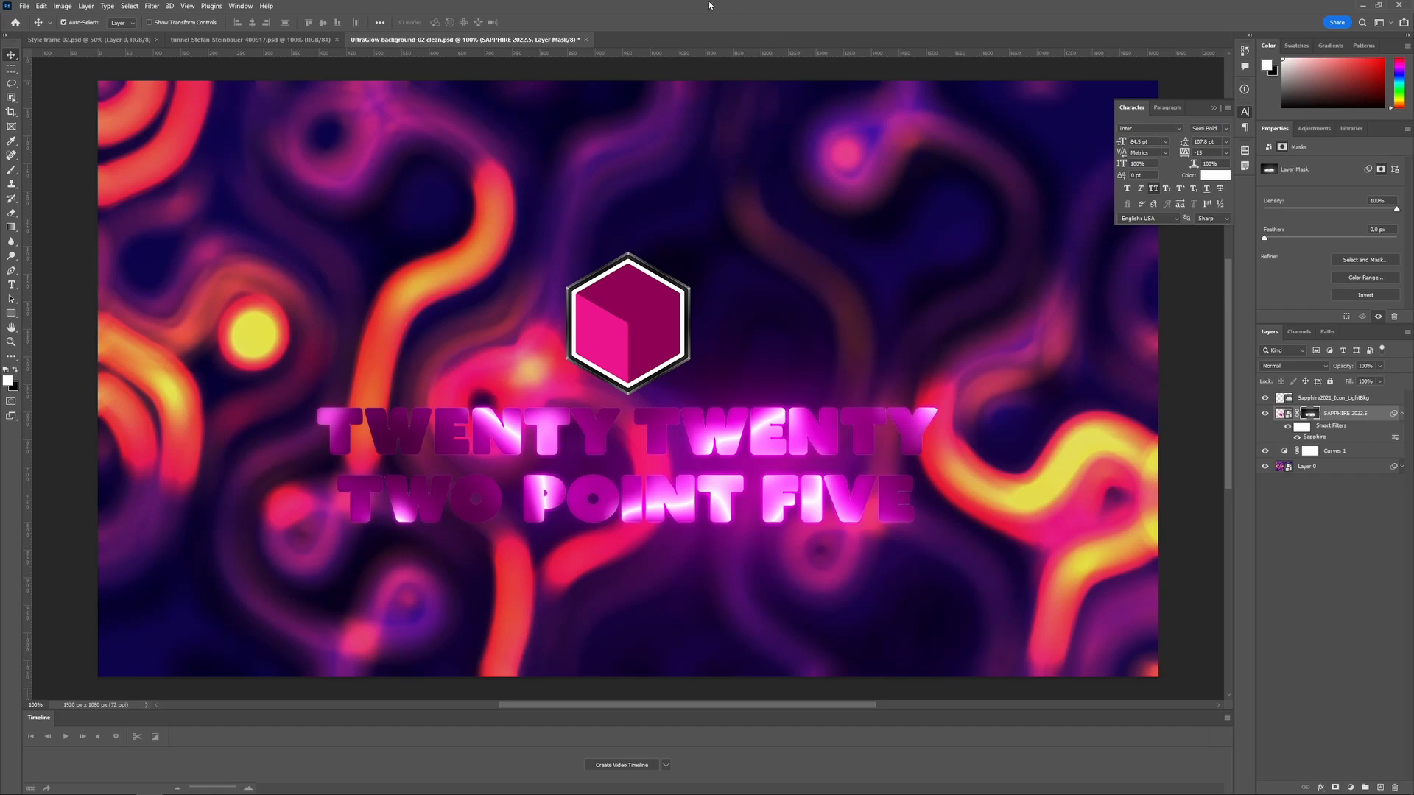
In Style frame 02, add a black Solid Color fill layer and launch Sapphire on it.
left_click(64, 39)
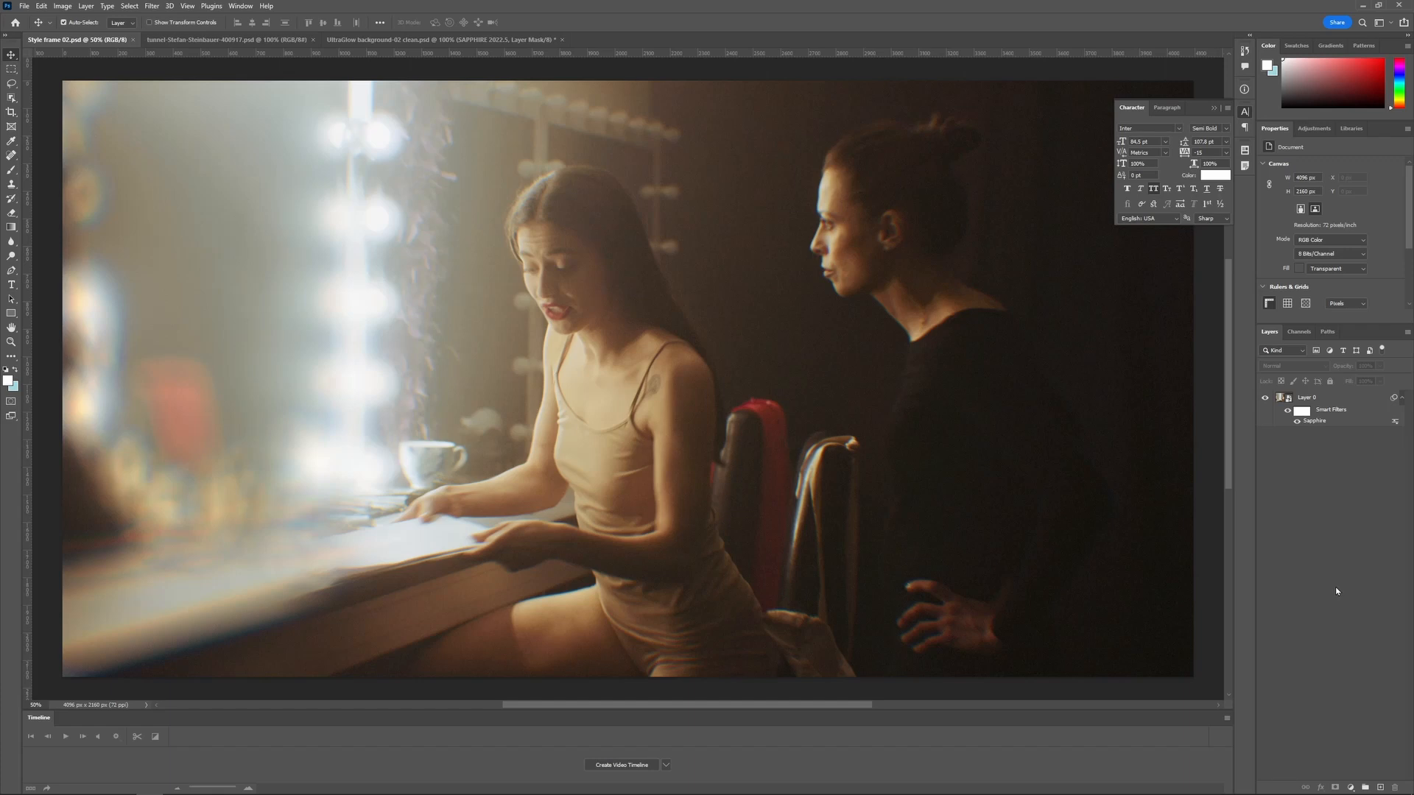
mouse_move(1337, 711)
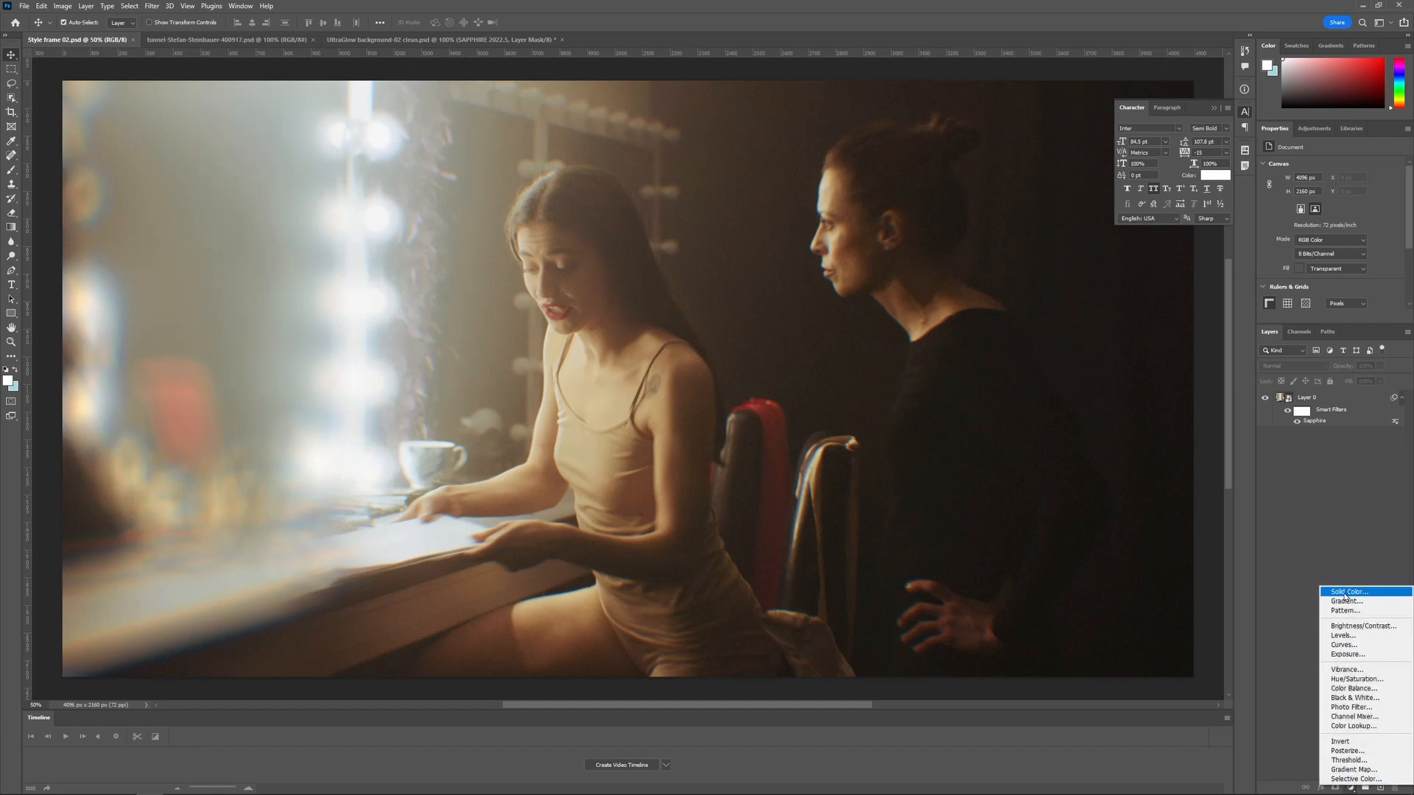
left_click(1348, 592)
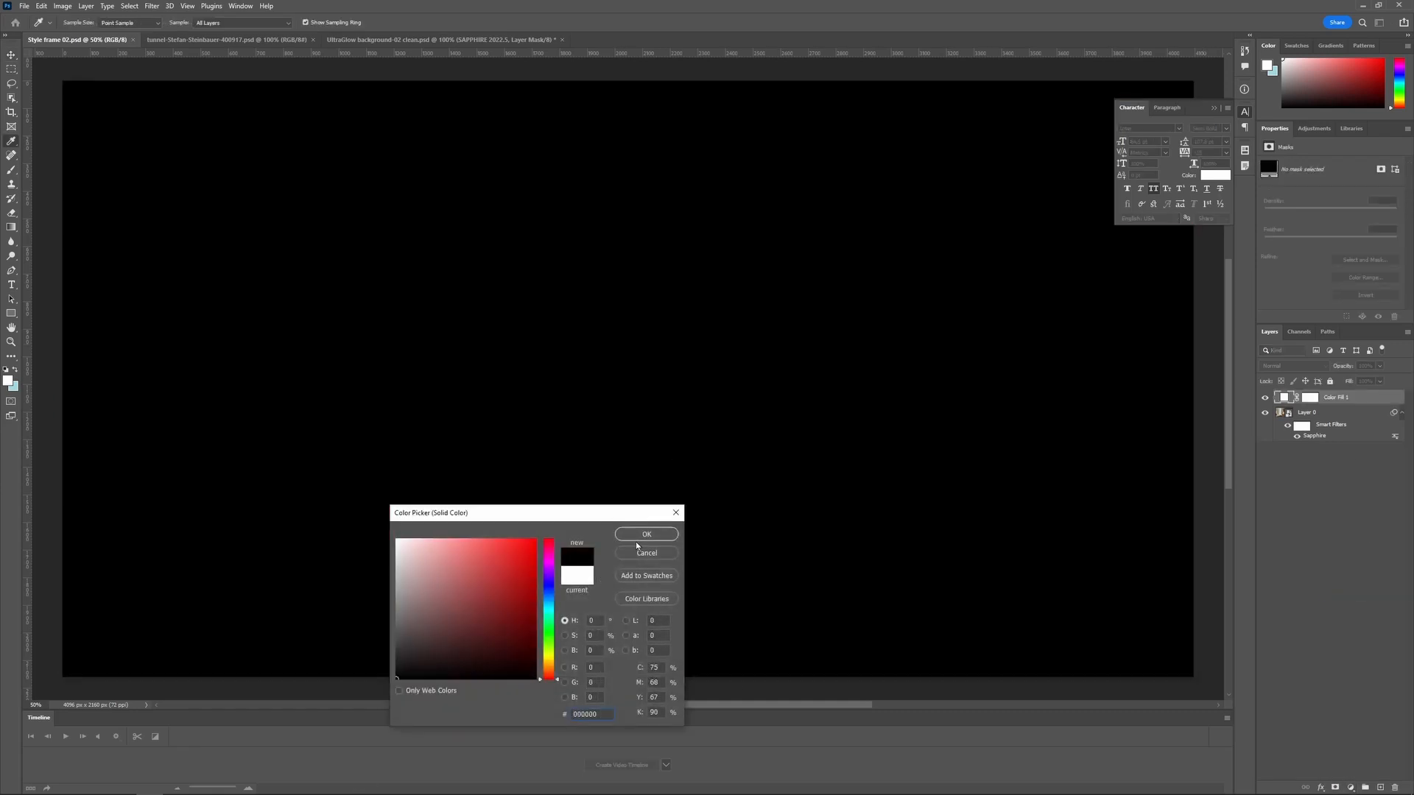
left_click(152, 6)
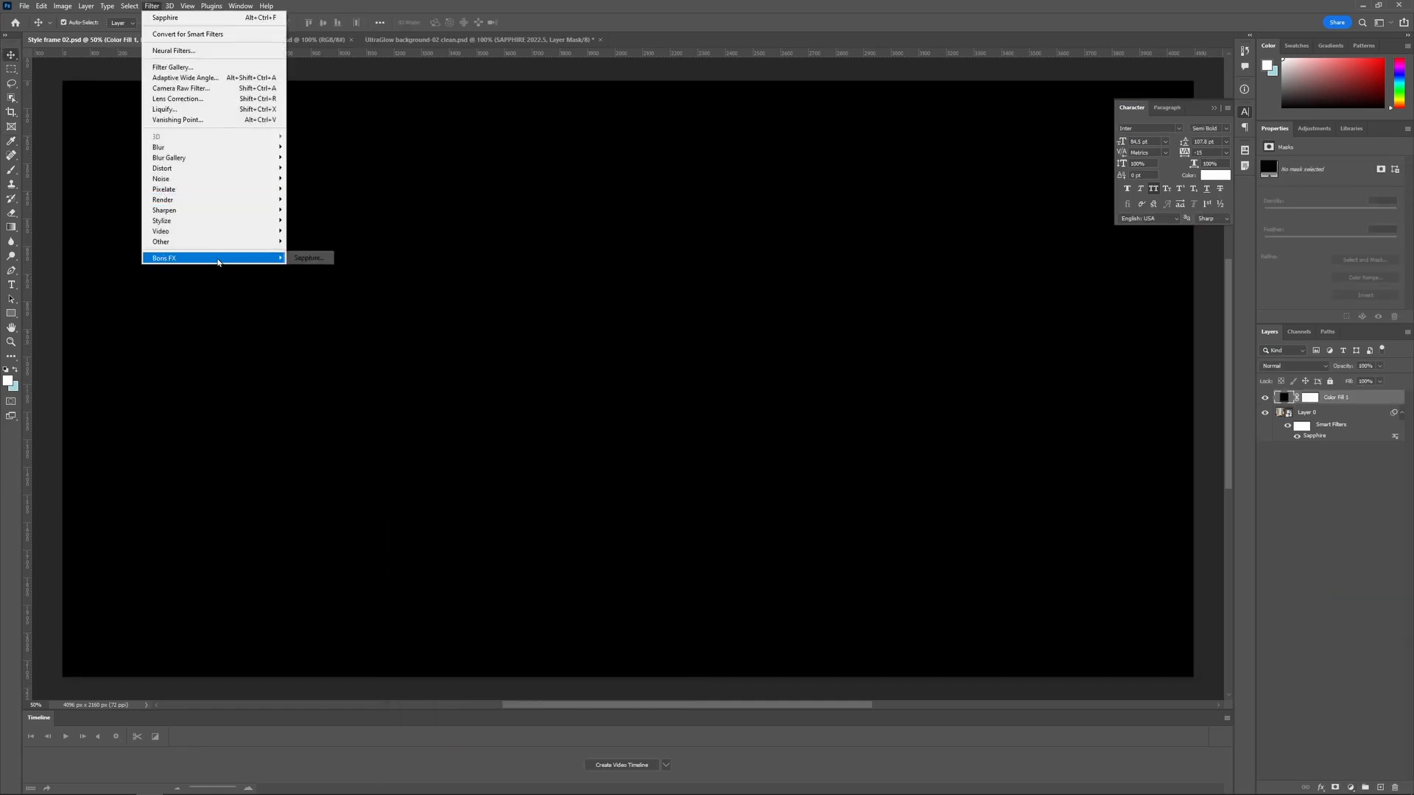
left_click(307, 258)
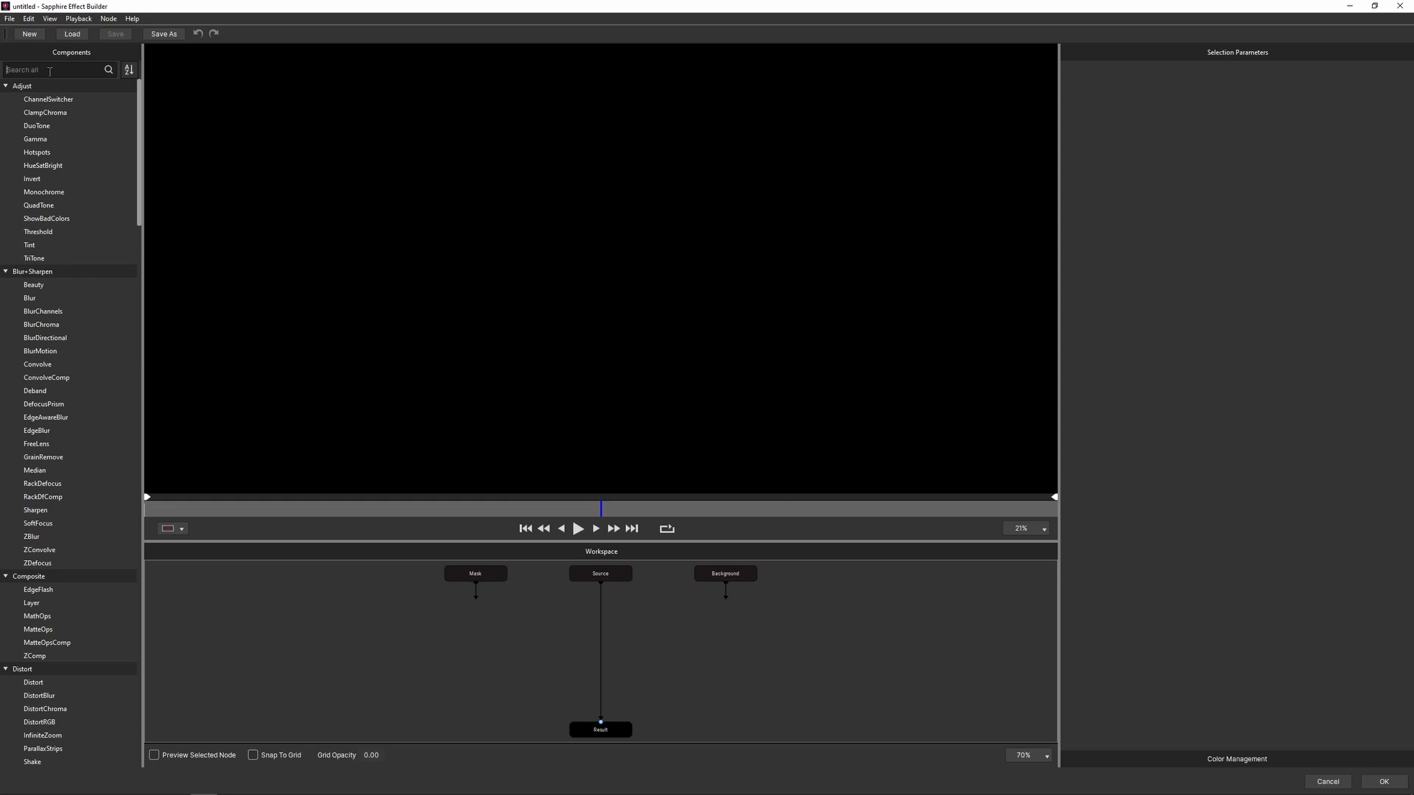
Add a LensFlare node via 'lensfl' search and load the Canon CN-E 50mm preset.
type("lensfl")
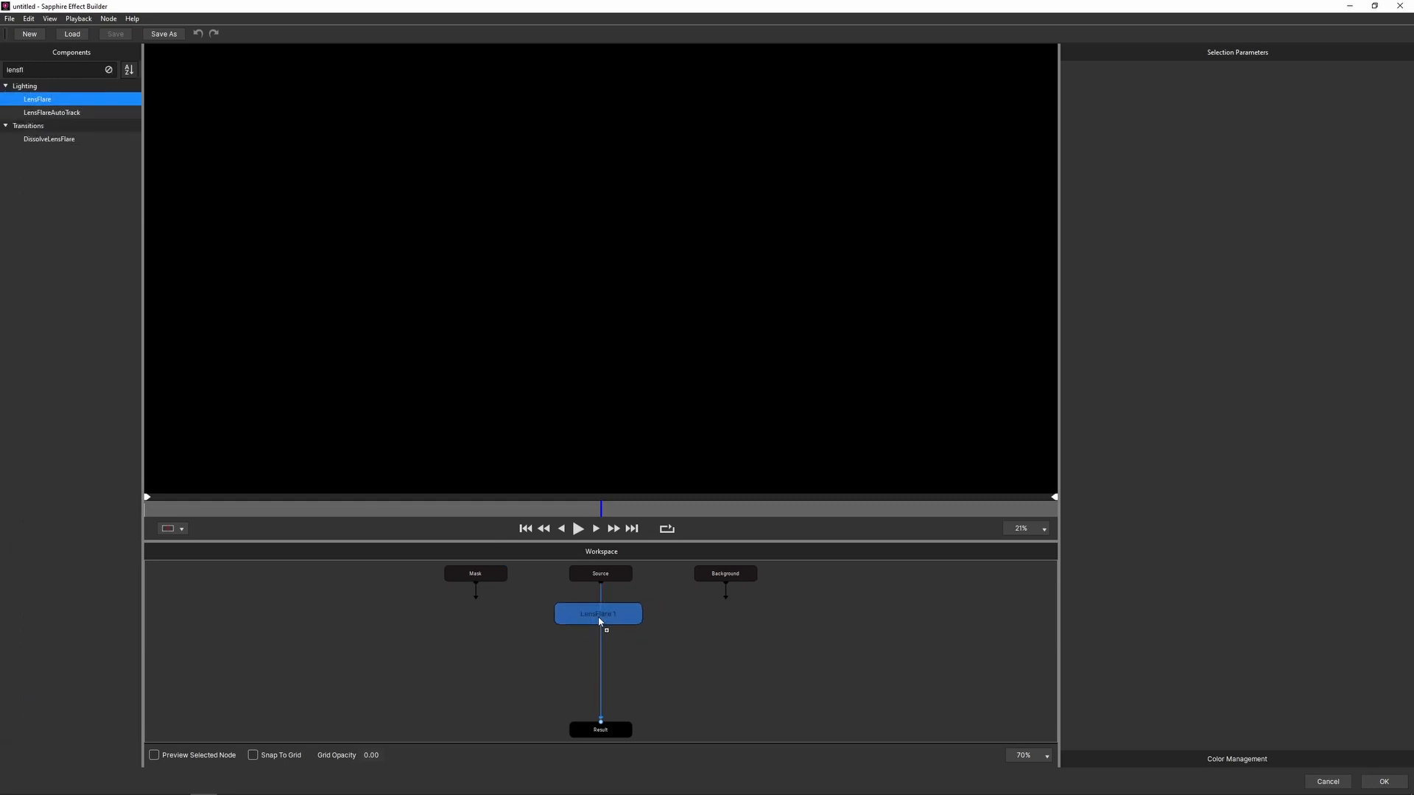
double_click(598, 612)
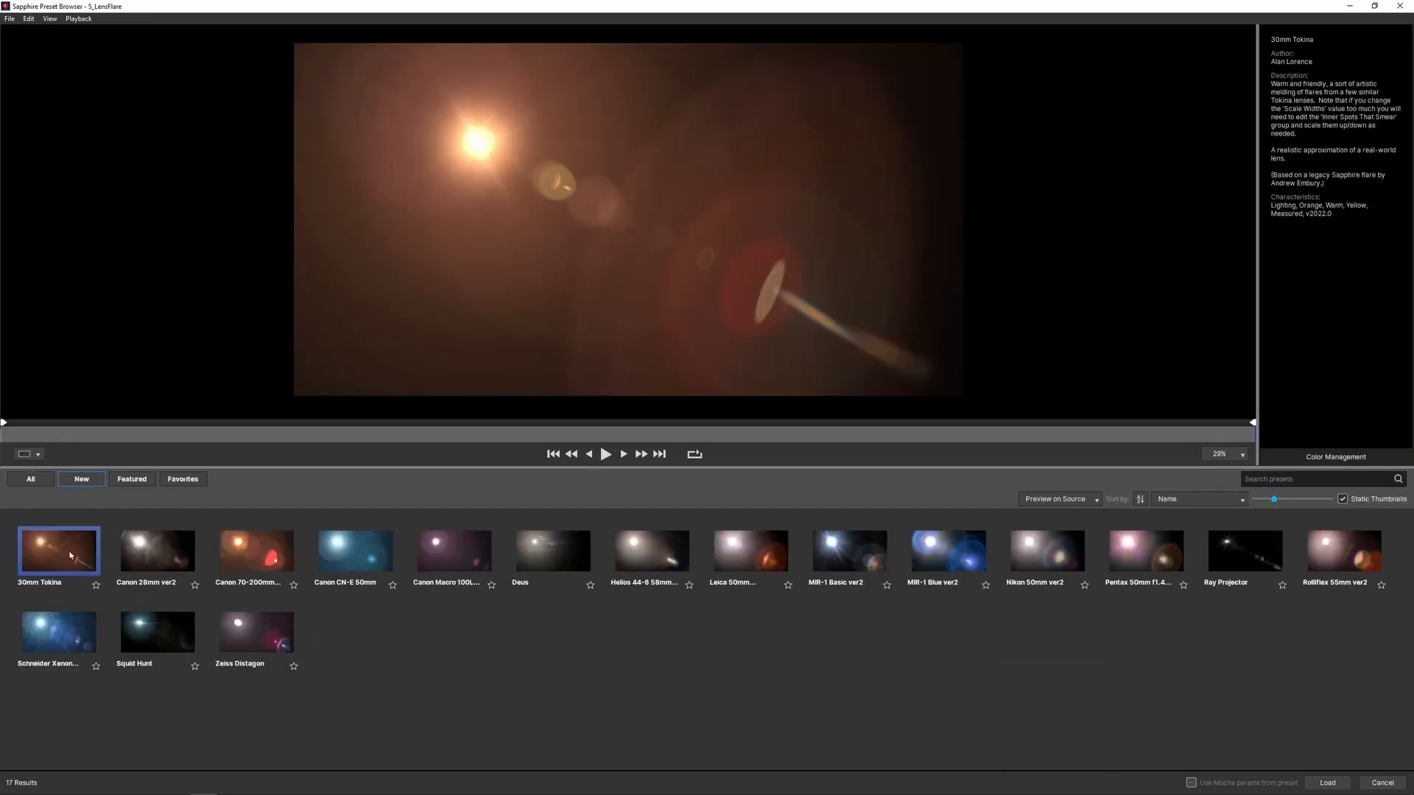
left_click(355, 551)
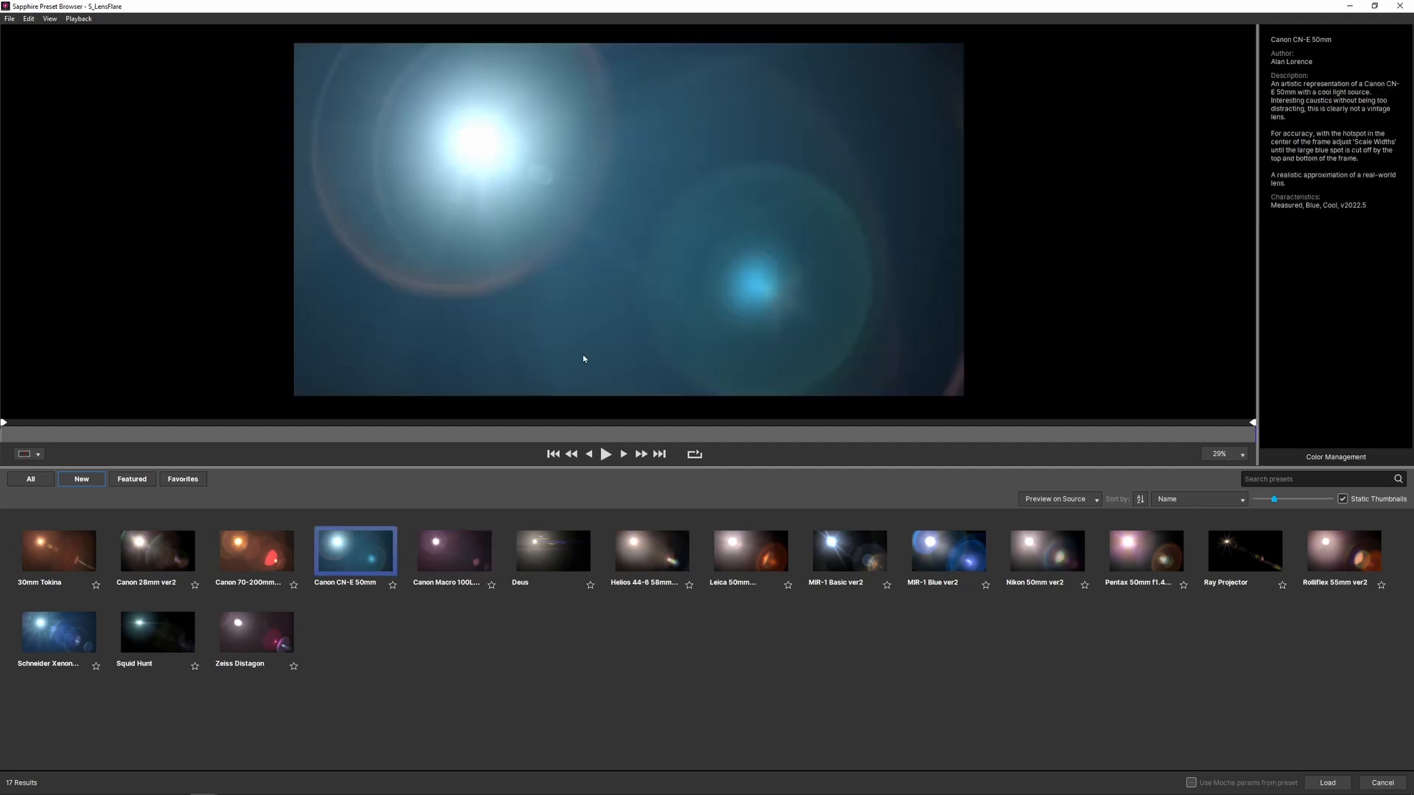
mouse_move(1262, 692)
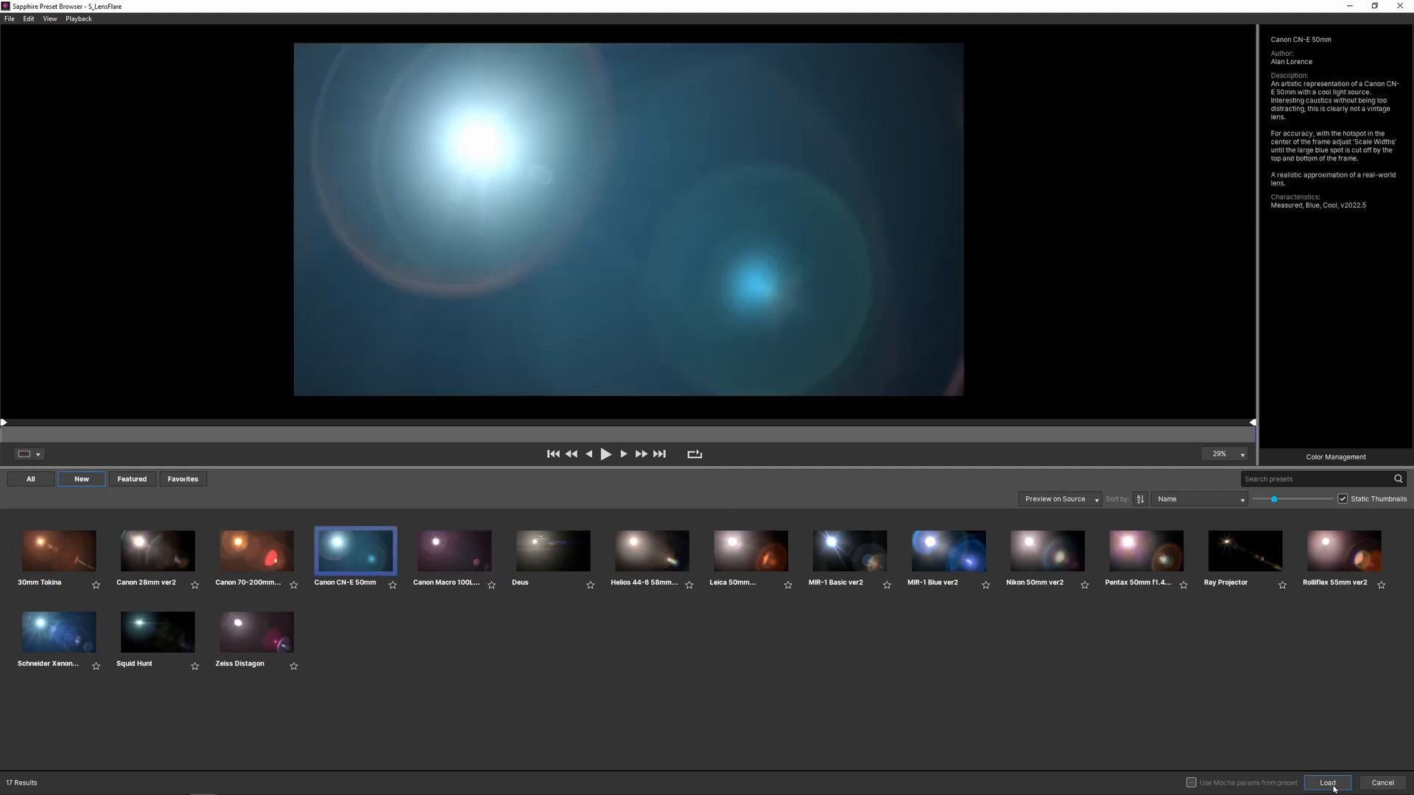
left_click(1325, 782)
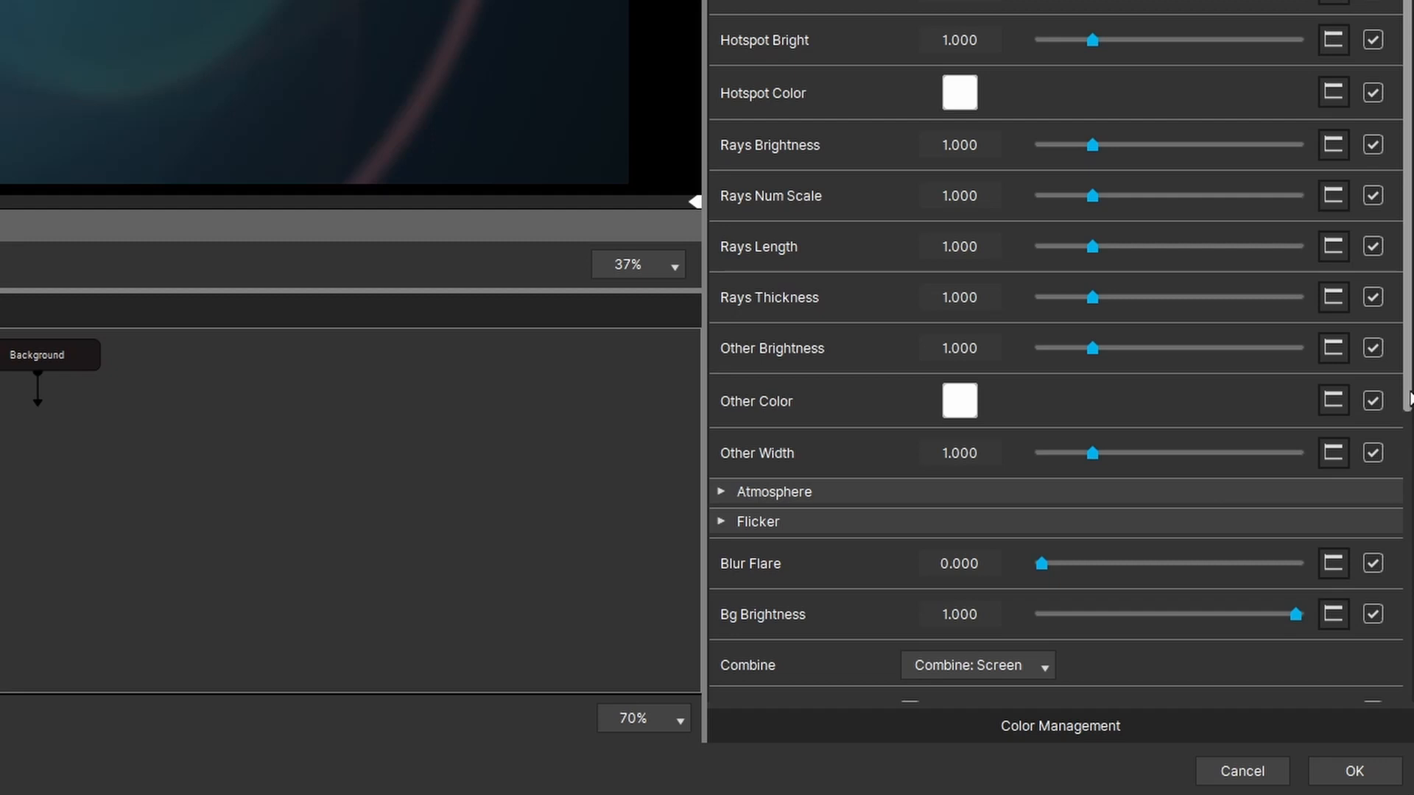
Set Combine to 'Flare Only' and apply the flare to the image with OK.
left_click(977, 664)
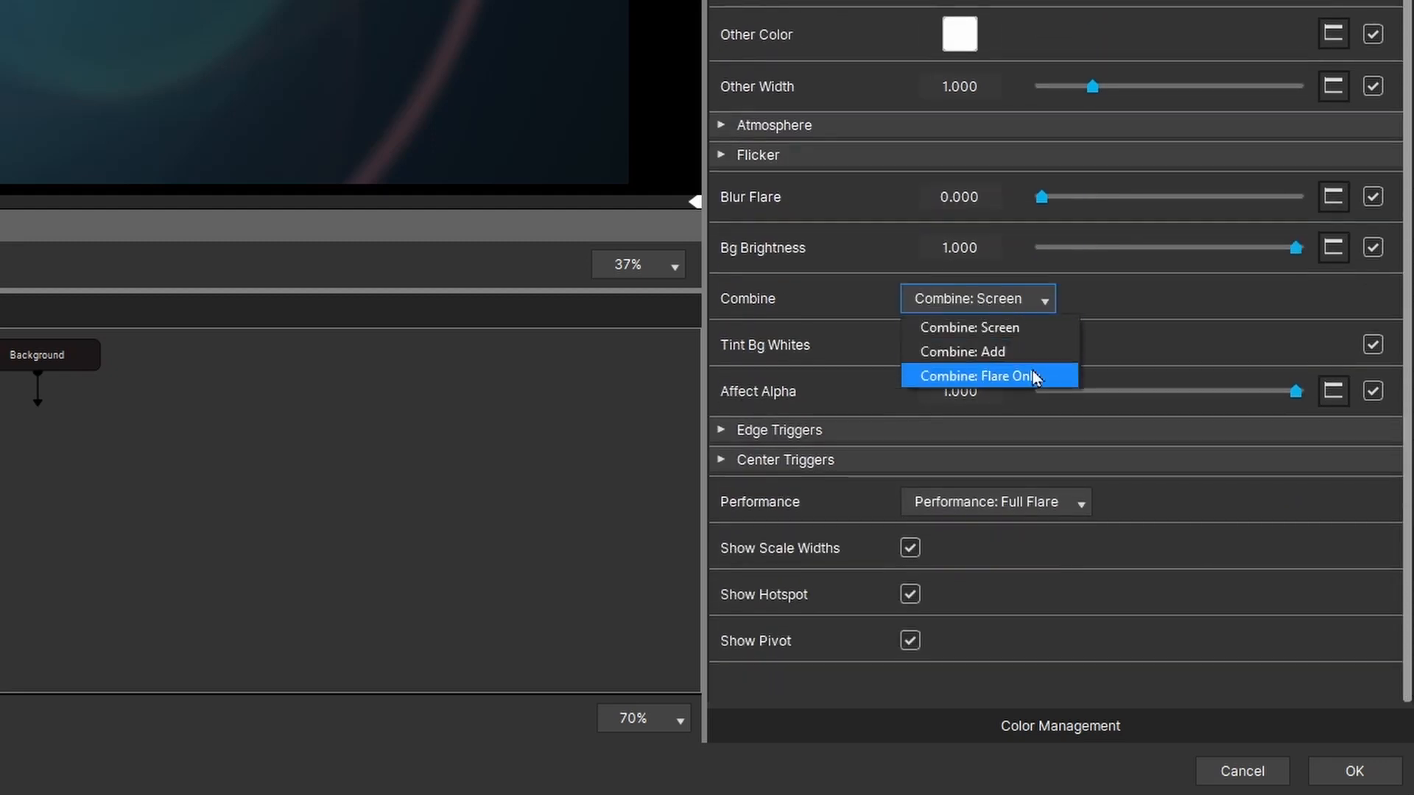
left_click(975, 376)
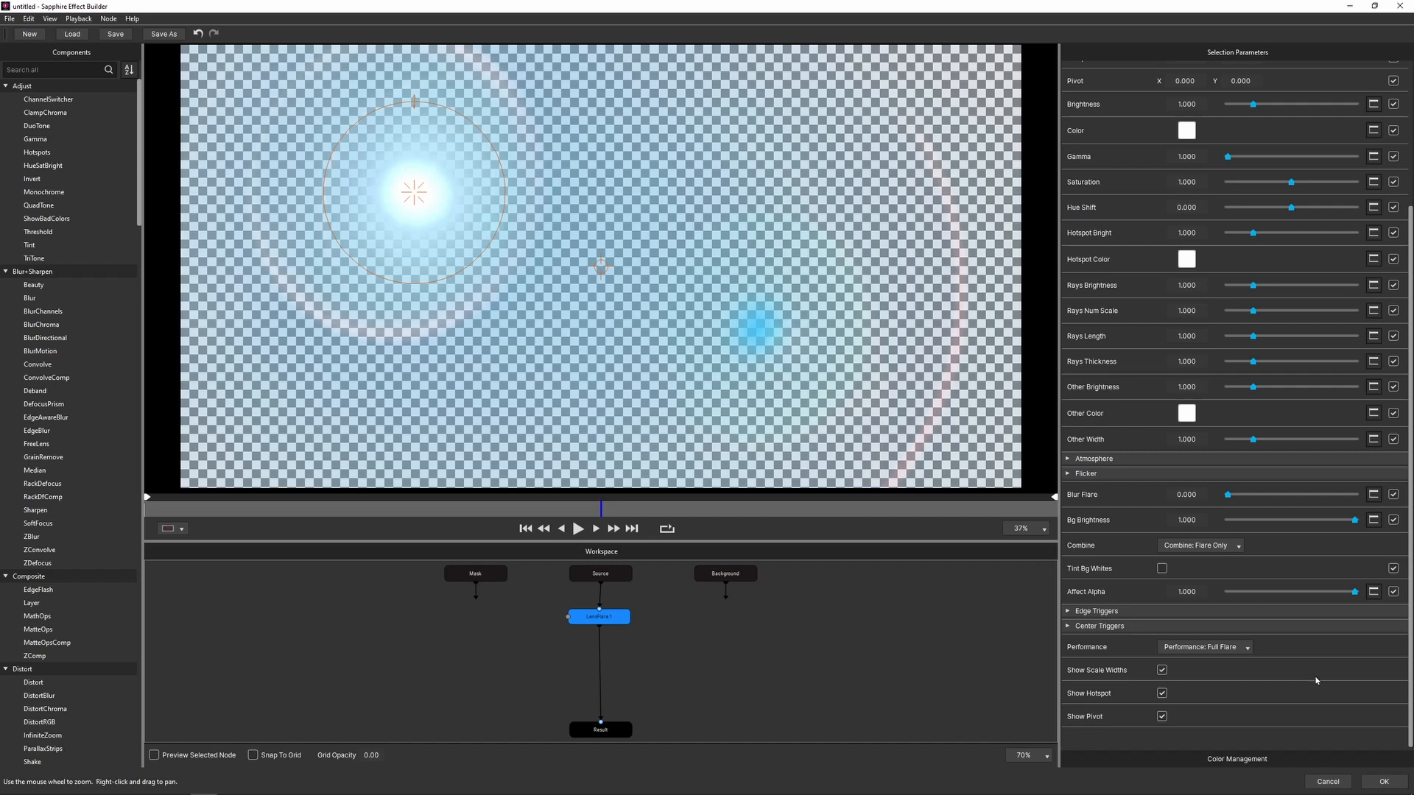
left_click(1383, 780)
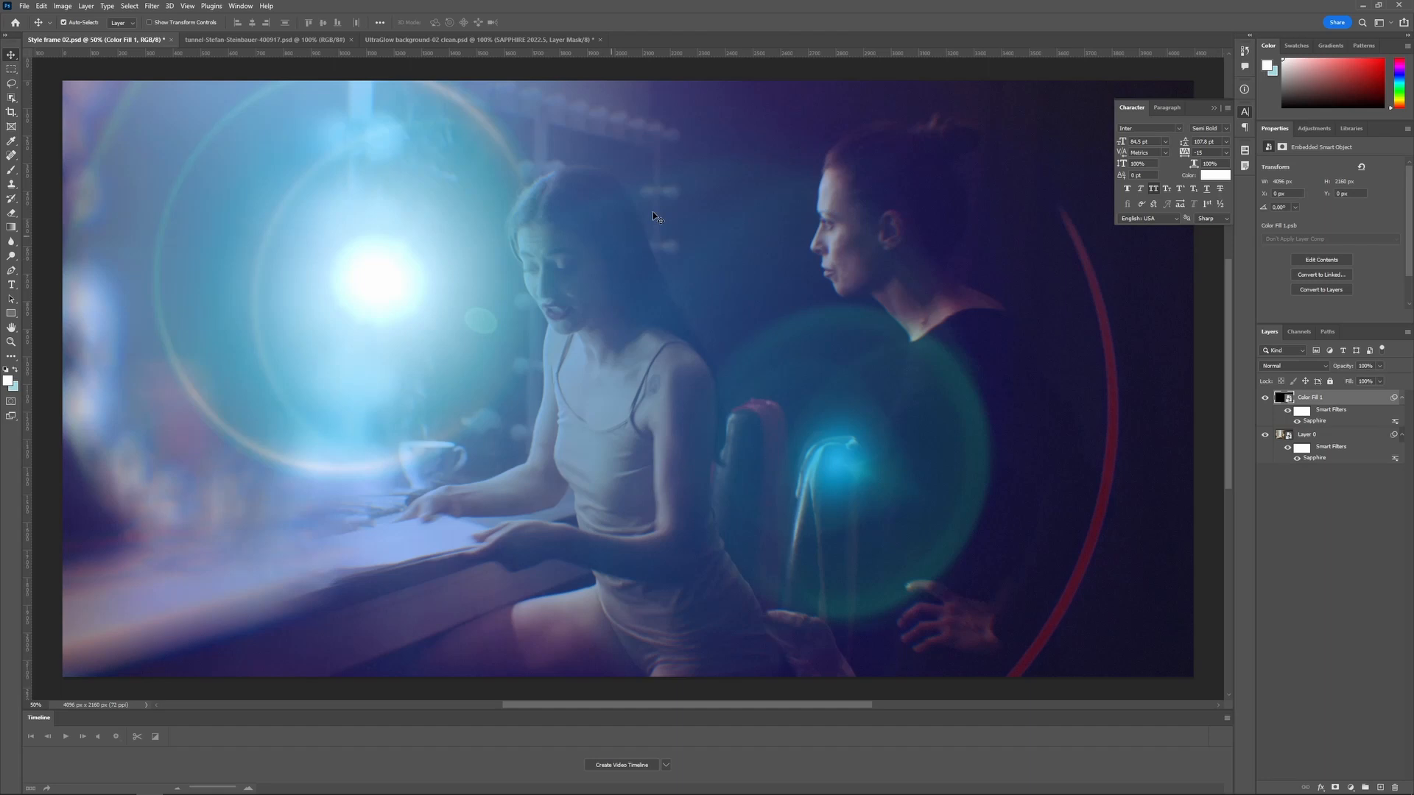
mouse_move(953, 483)
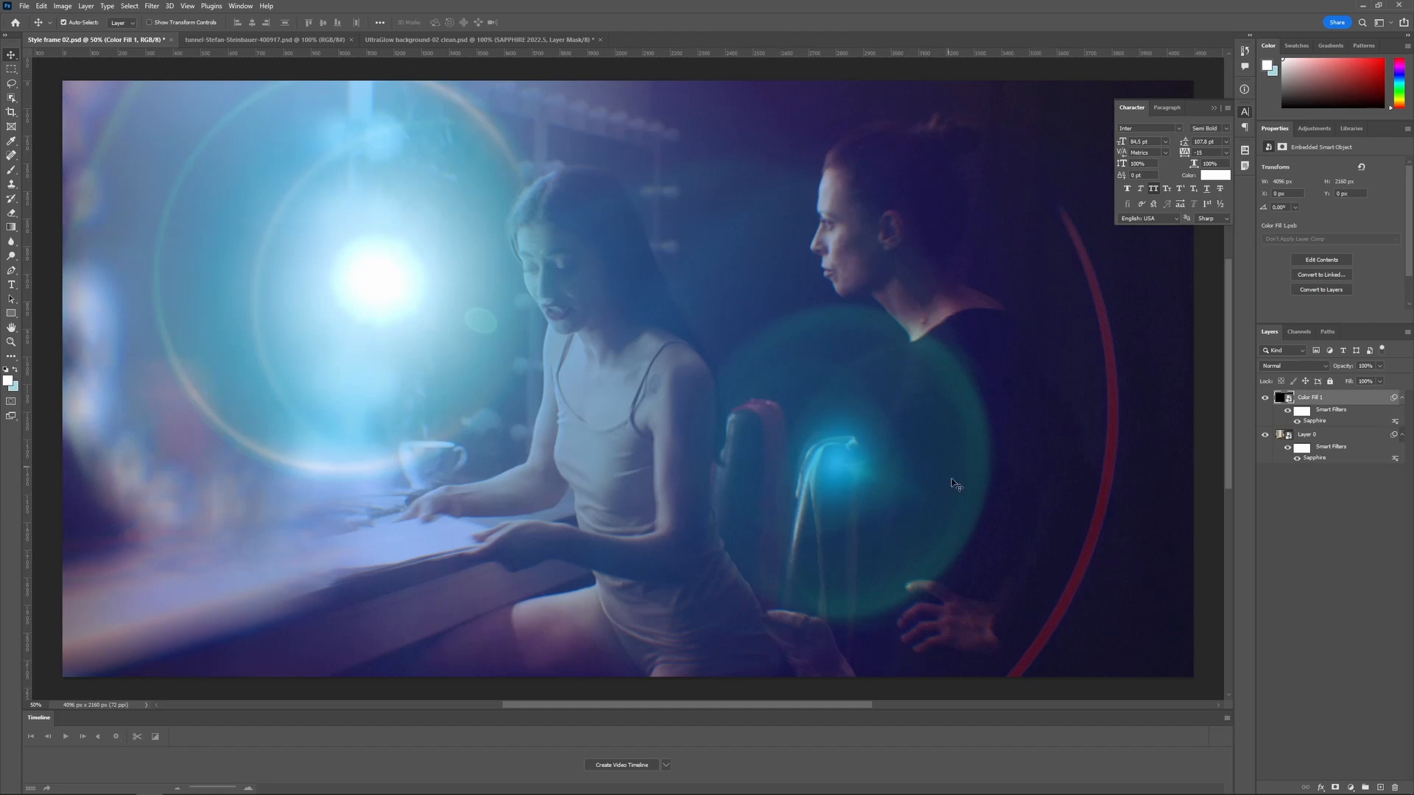
mouse_move(1169, 455)
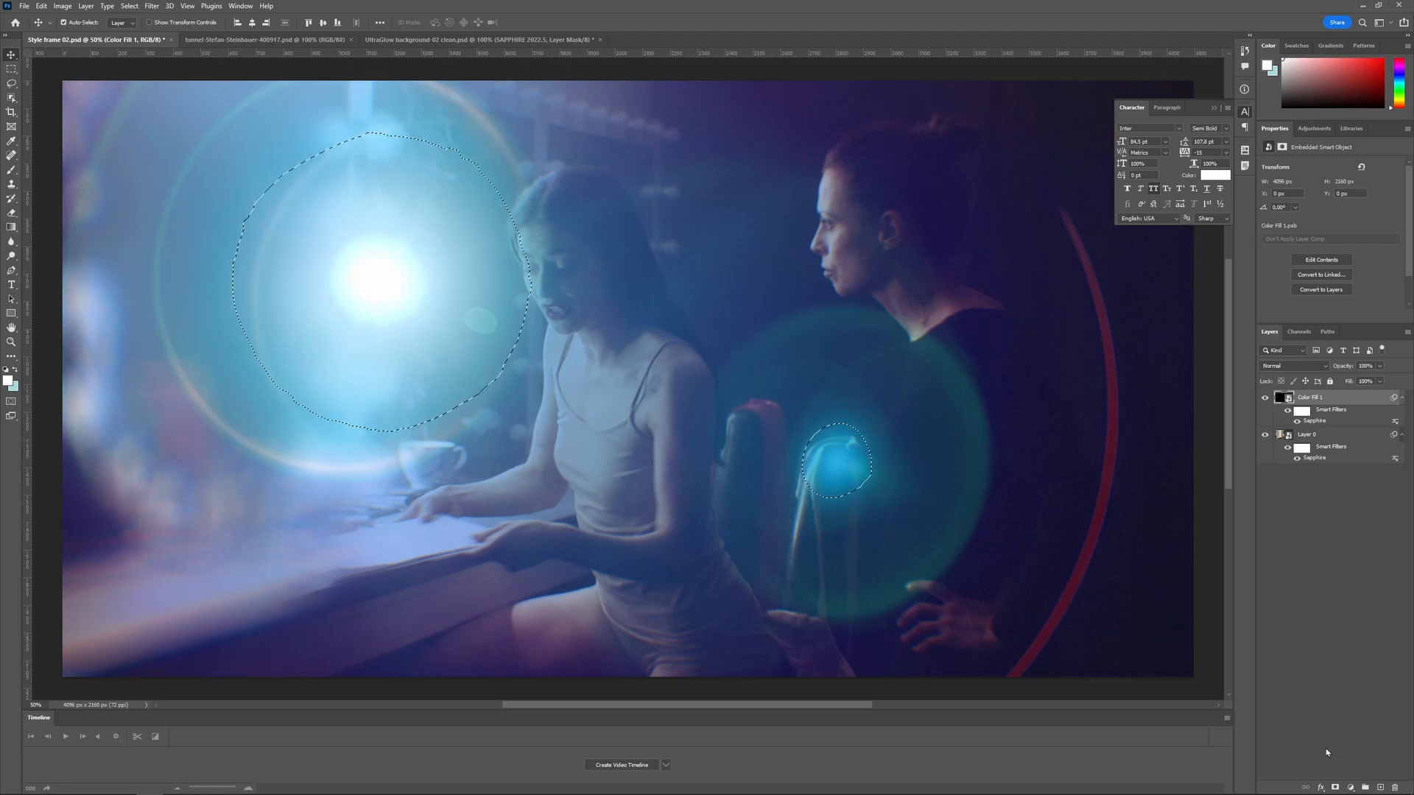
Add a layer mask from the flare's alpha selection to the Color Fill 1 layer.
left_click(1284, 398)
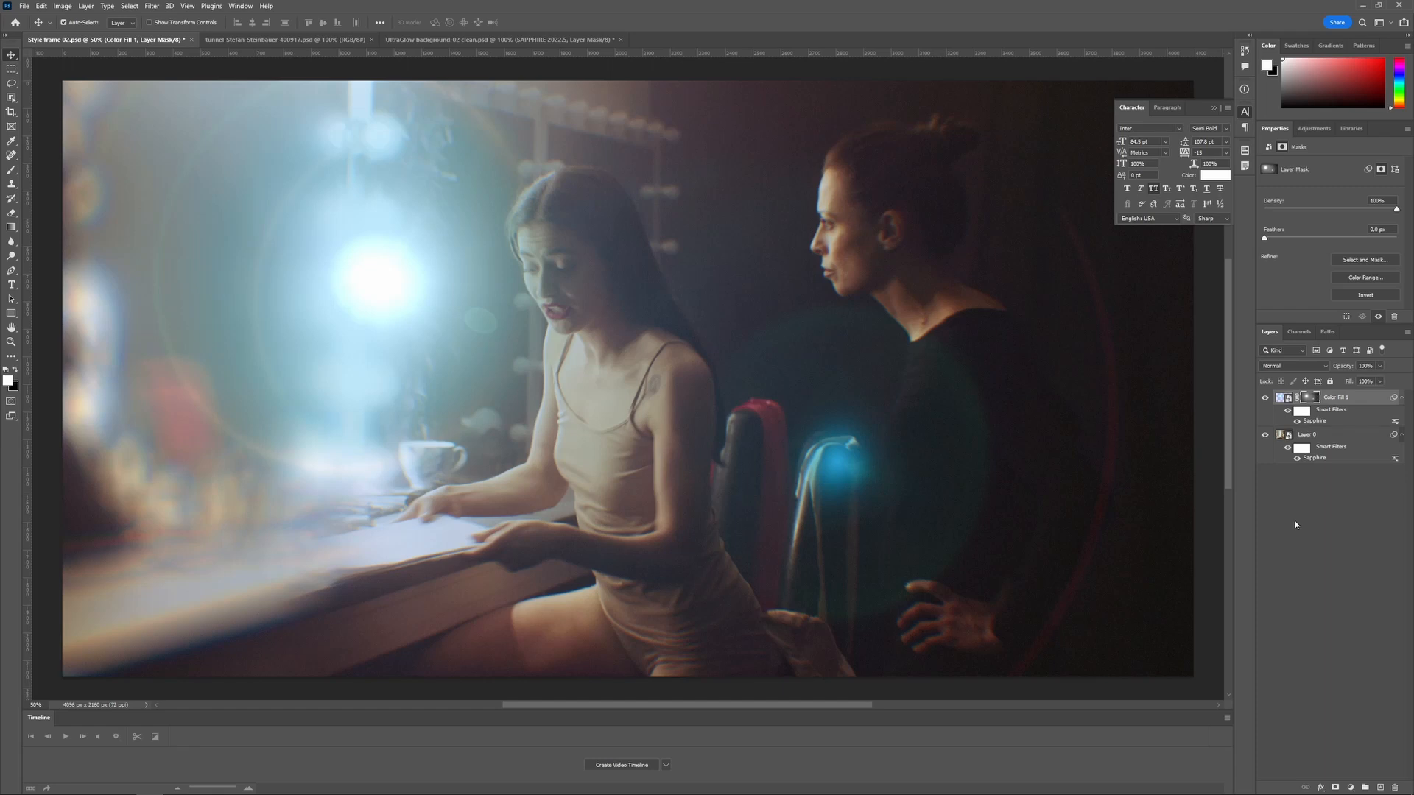
mouse_move(1290, 501)
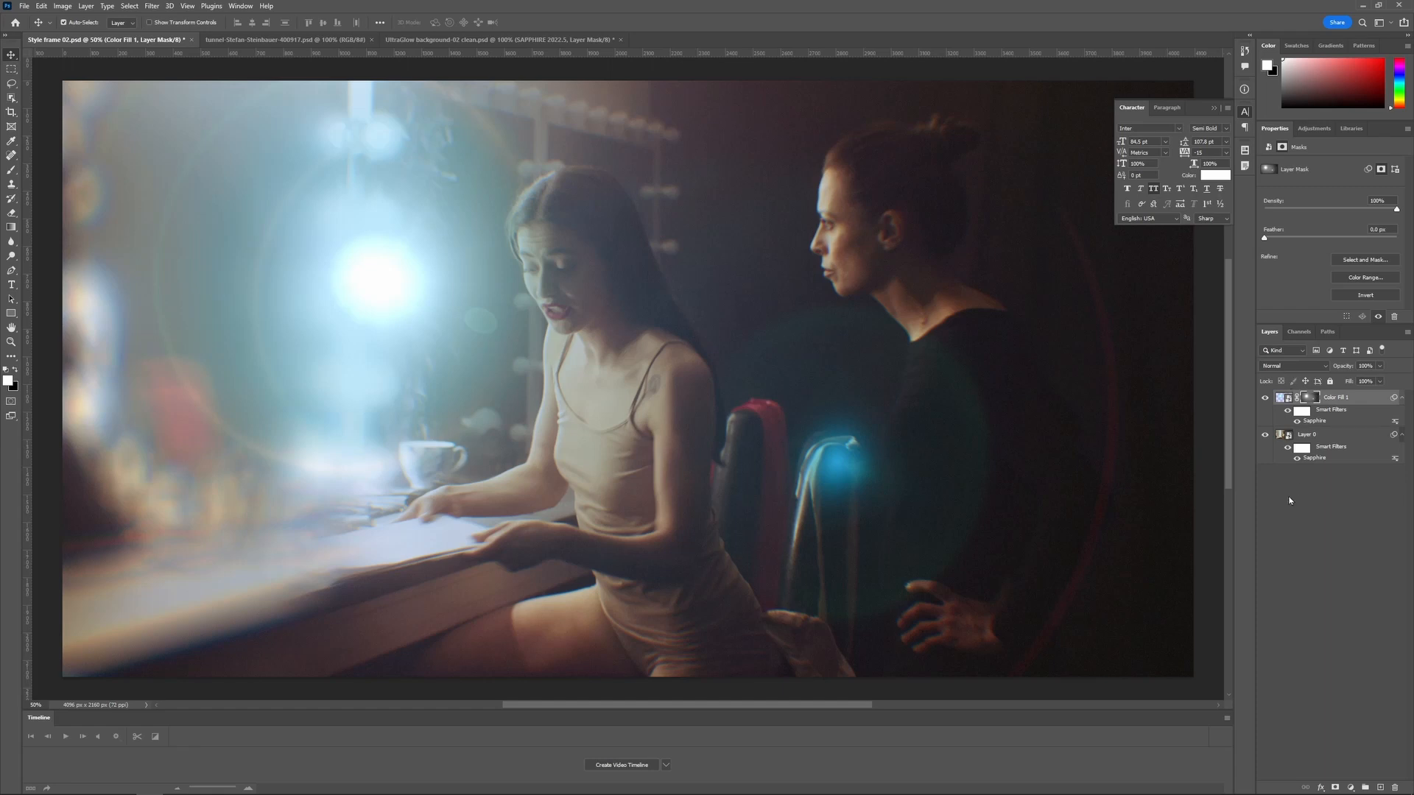